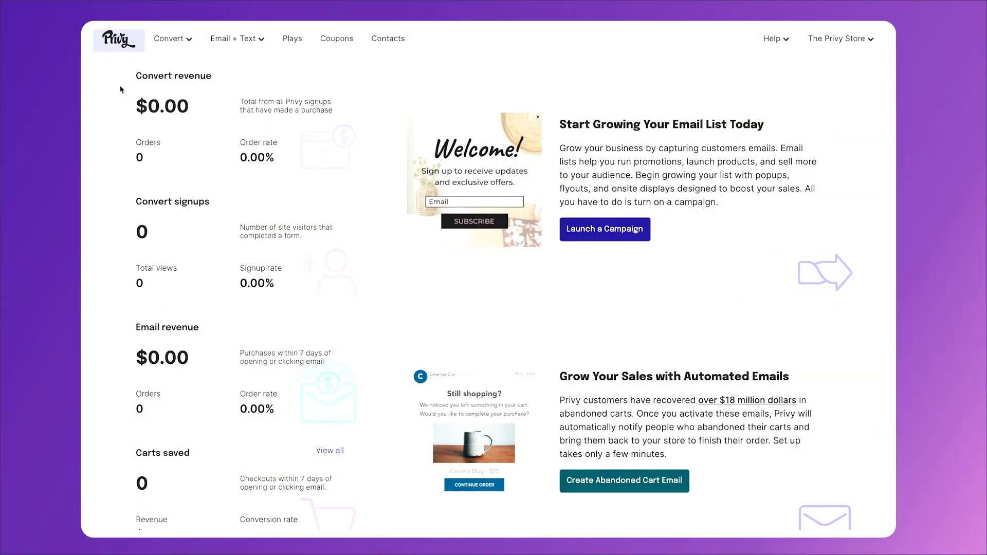
# - Go to the Abandoned Cart Email page under Email + Text
pyautogui.click(237, 38)
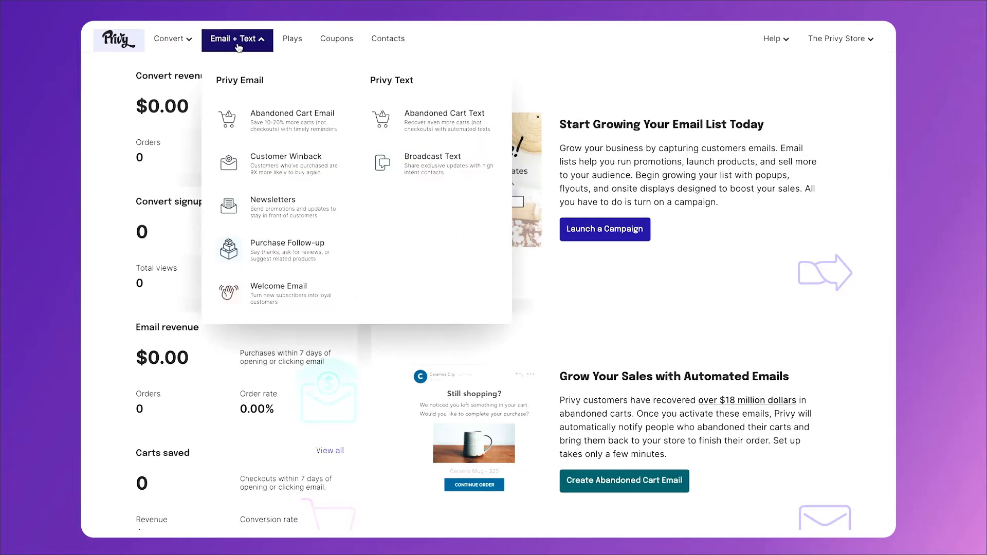
pyautogui.click(291, 120)
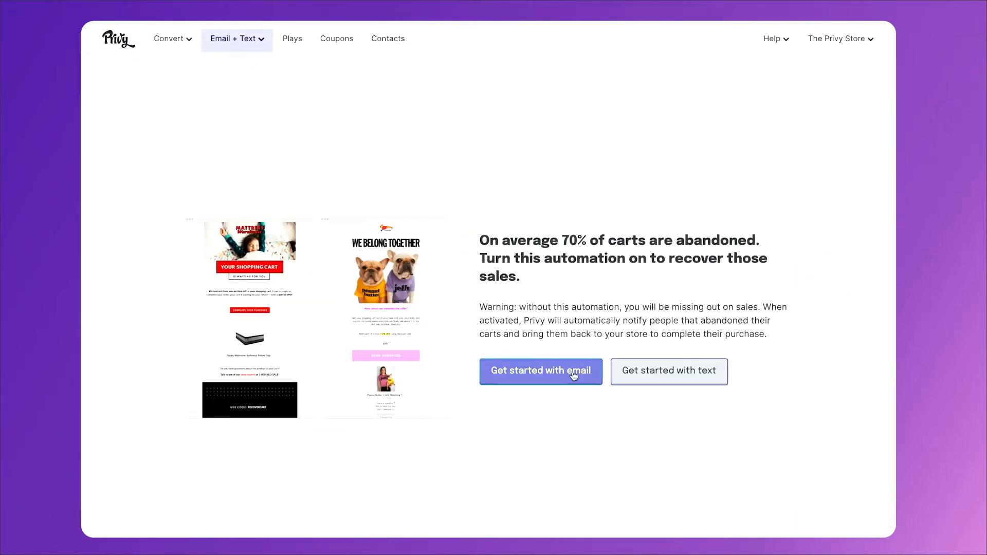
# - Start an email draft from the default 'You left something behind.' template and review it
pyautogui.click(541, 371)
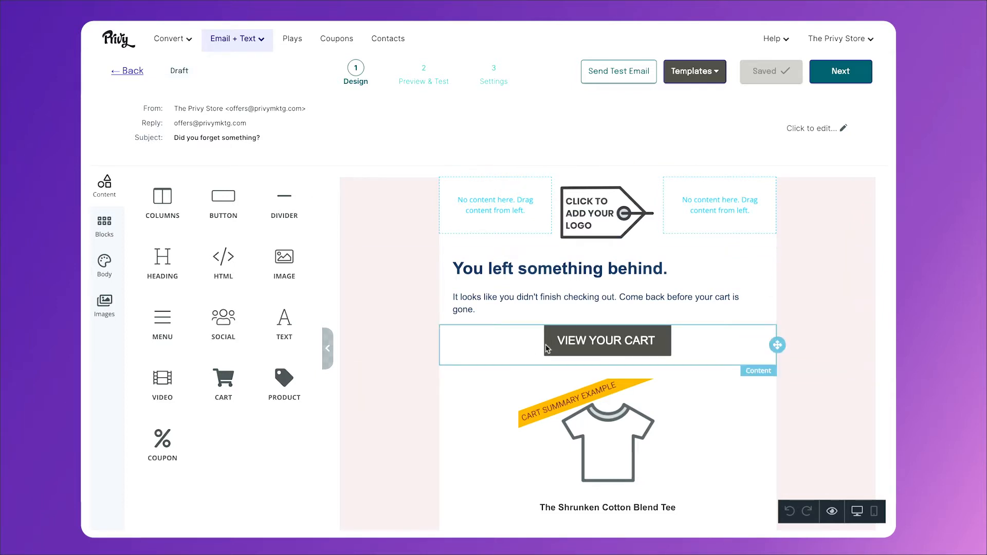
pyautogui.scroll(-3)
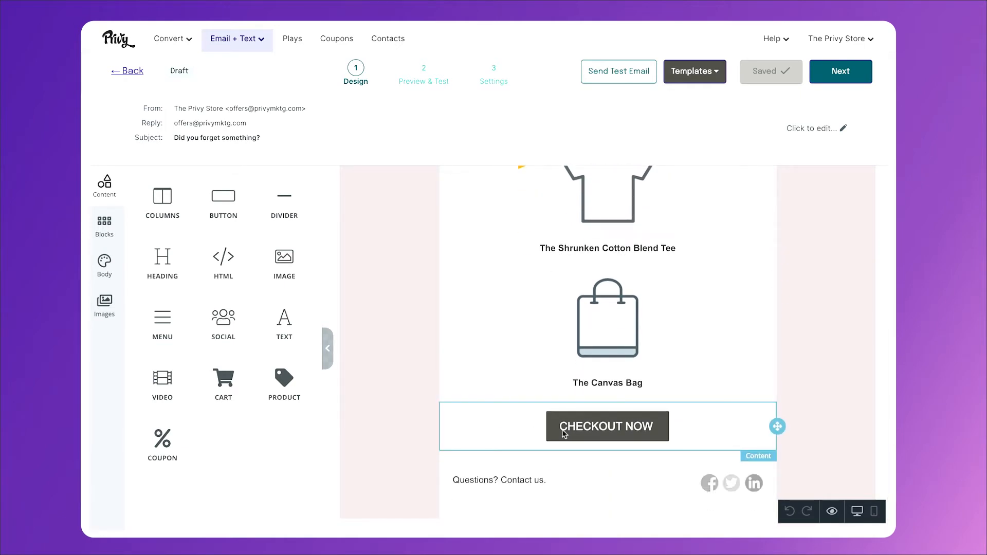
pyautogui.scroll(3)
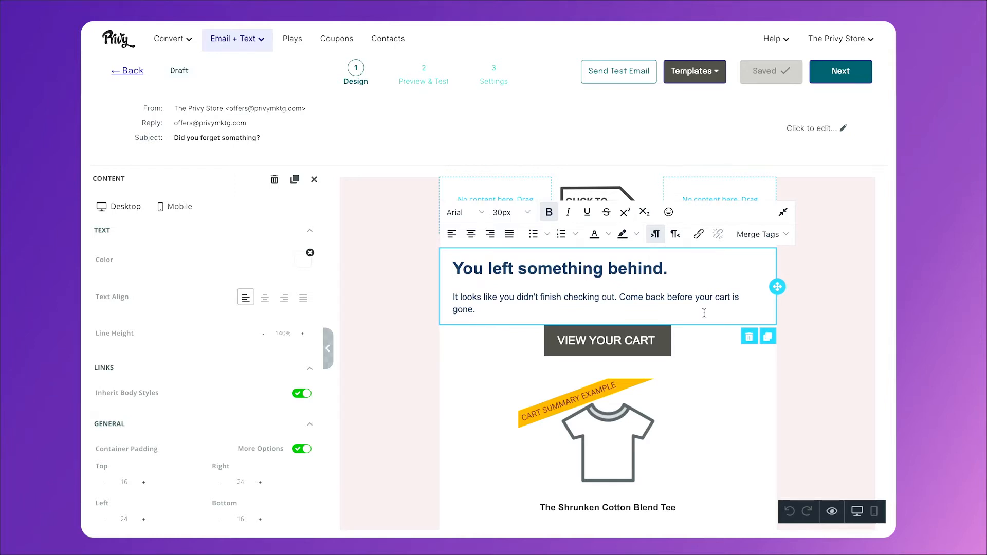
# - Advance the reminder email to Settings, showing a one-hour trigger and no coupon
pyautogui.click(840, 71)
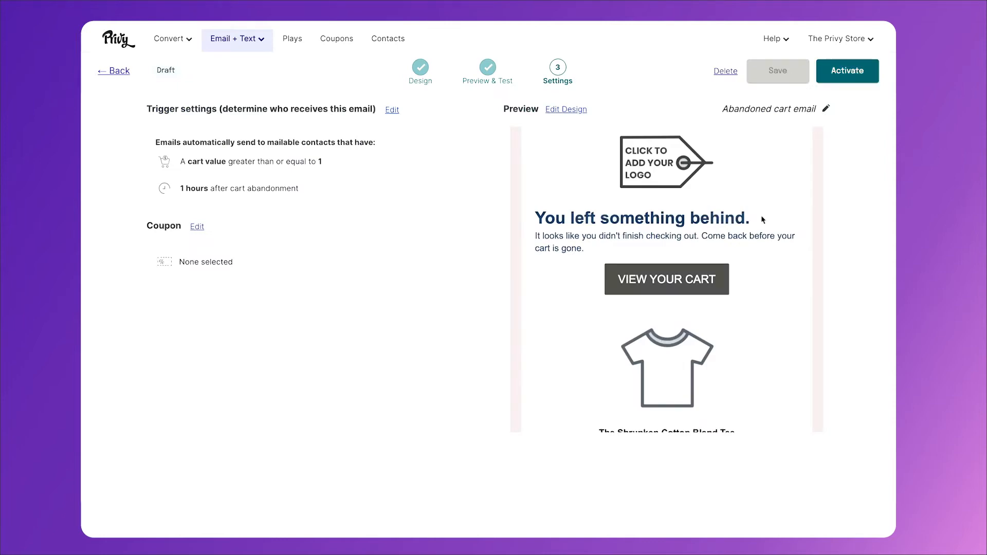
pyautogui.moveTo(352, 164)
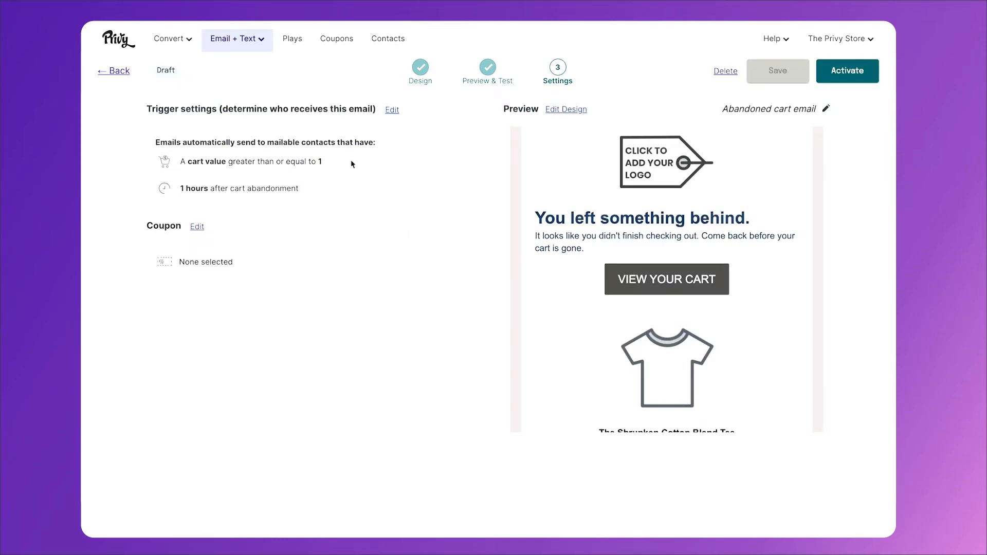
pyautogui.moveTo(322, 190)
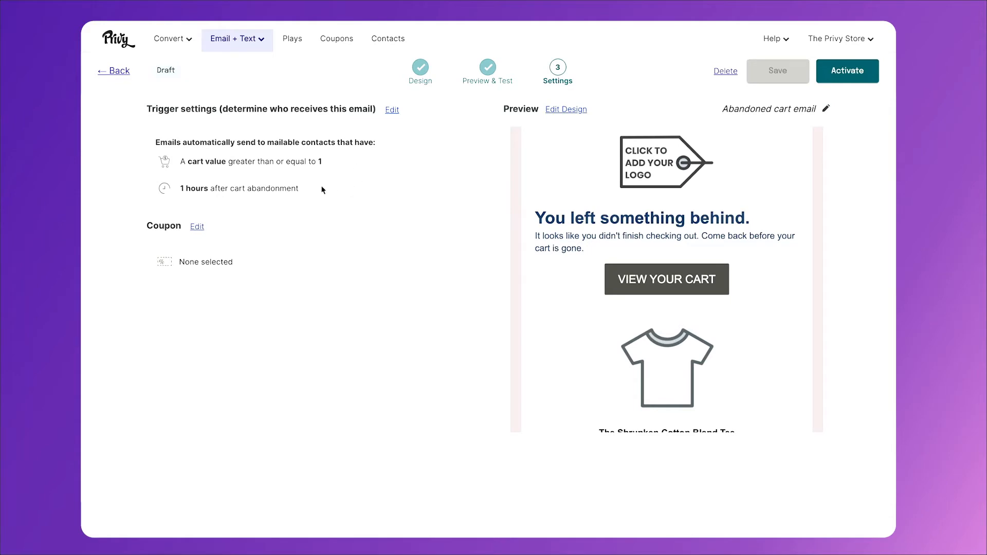
pyautogui.moveTo(308, 191)
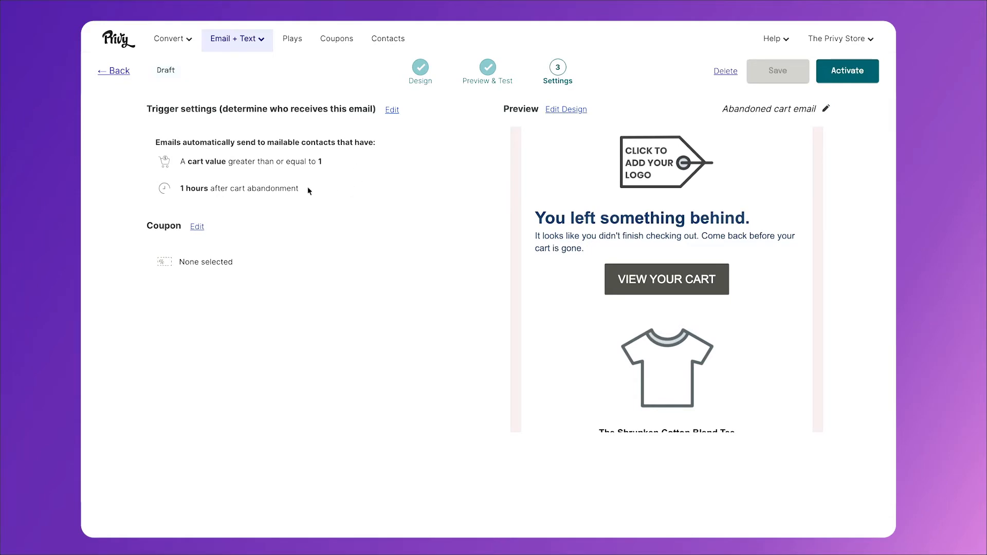
pyautogui.moveTo(331, 216)
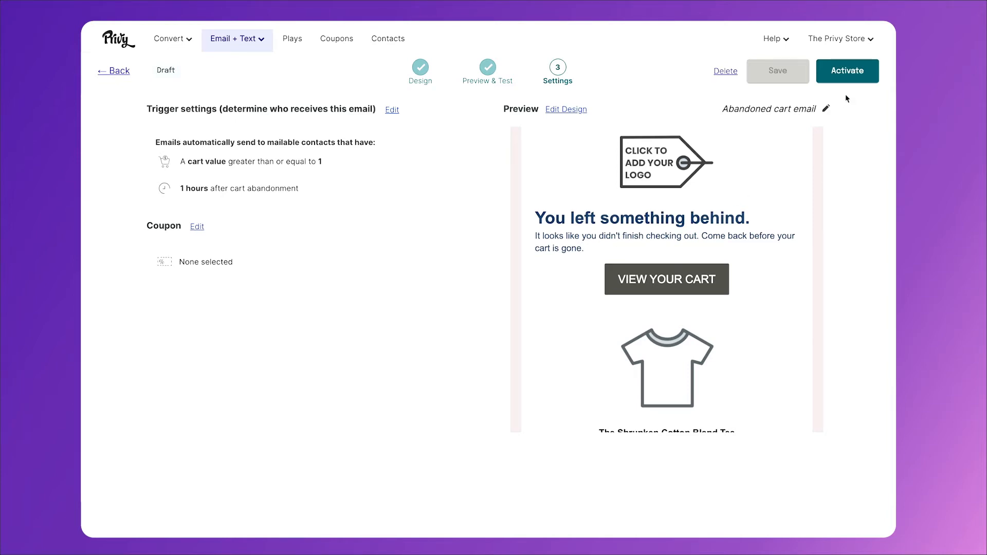
# - Reopen the abandoned cart messages list and create a second new email
pyautogui.click(237, 38)
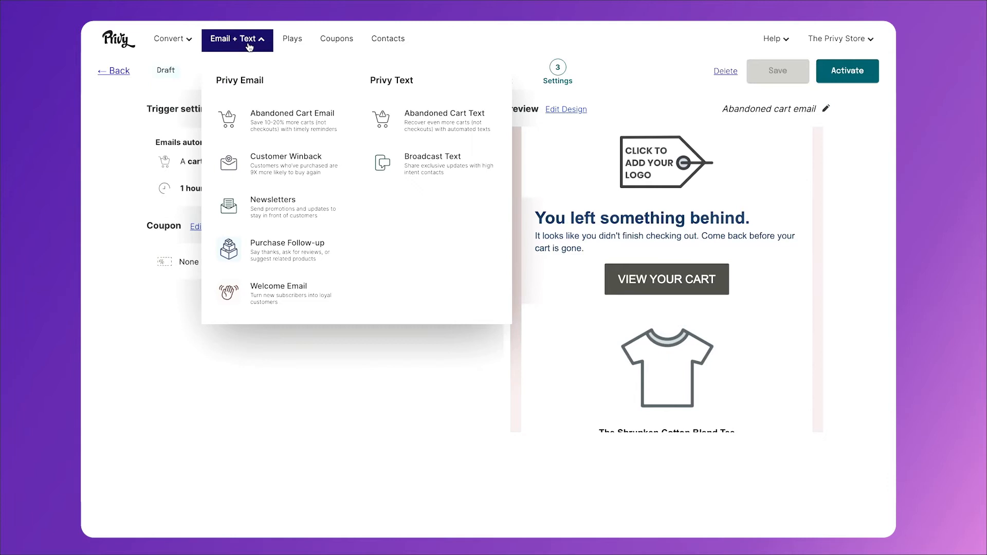
pyautogui.click(292, 118)
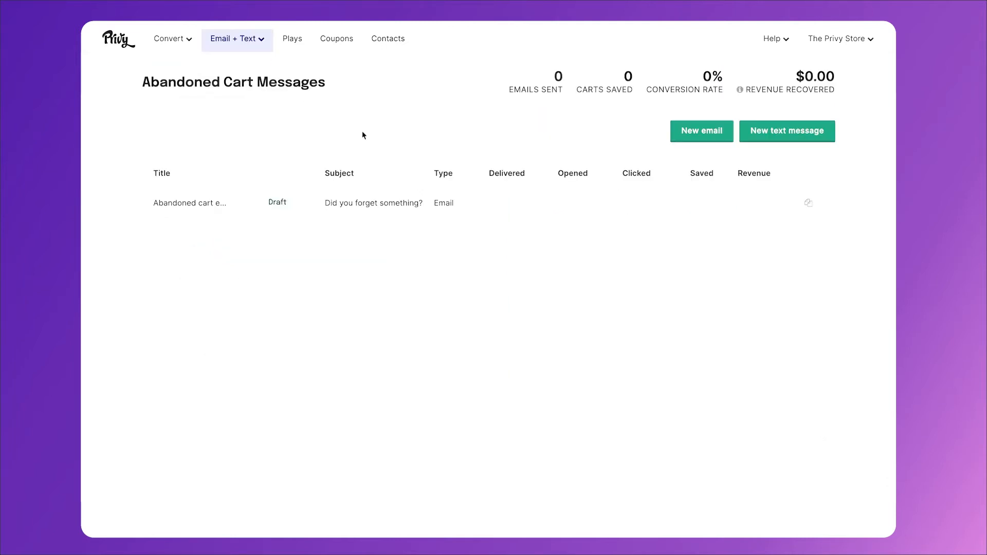
pyautogui.click(189, 202)
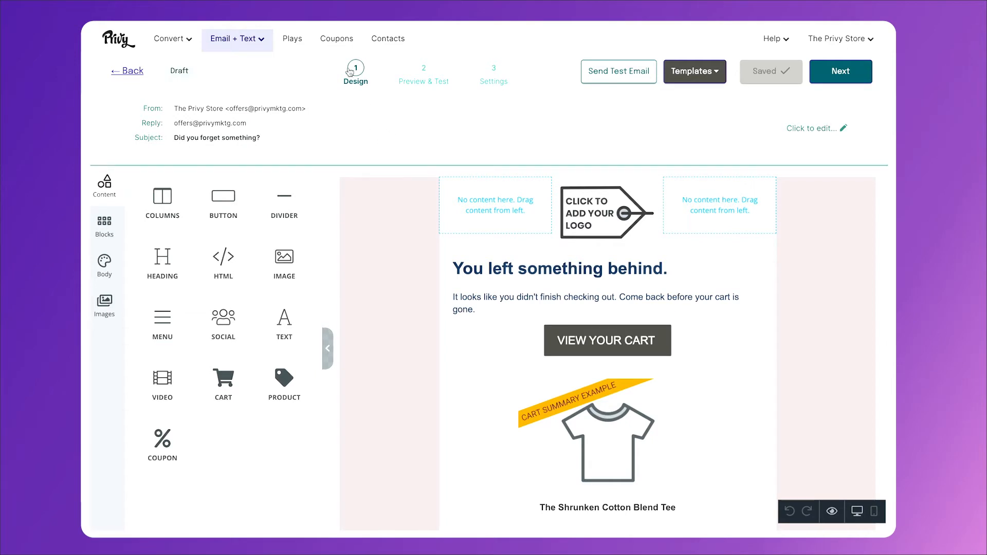
# - Create a Shopify coupon titled '48hr Cart Abandonment Discount' with unique codes per recipient
pyautogui.click(336, 38)
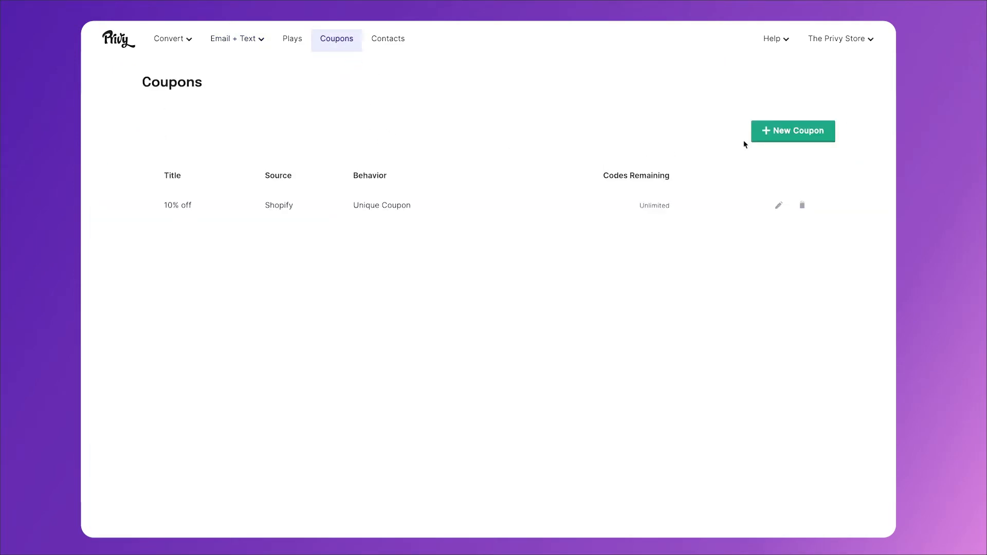
pyautogui.click(792, 132)
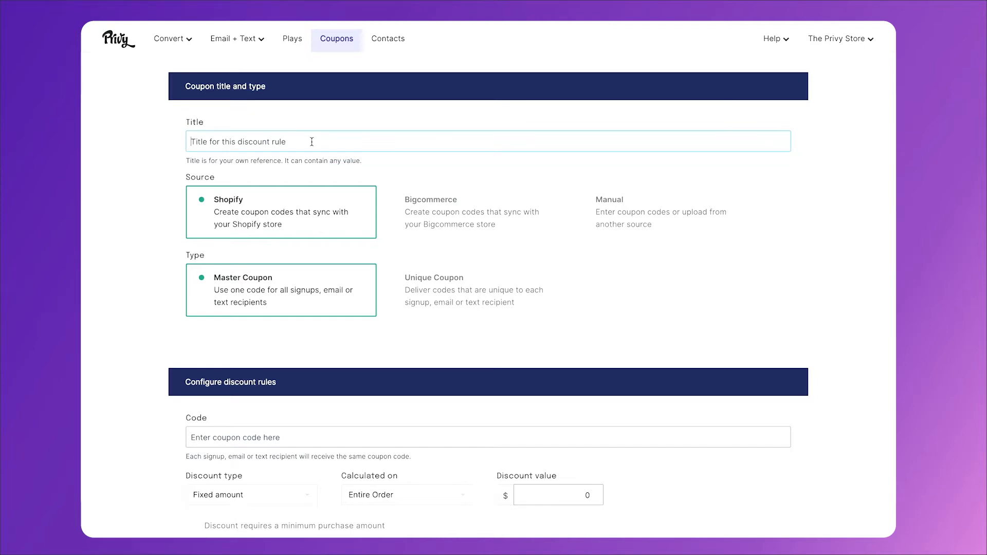
pyautogui.write('48hr Cart Abandonment Discount')
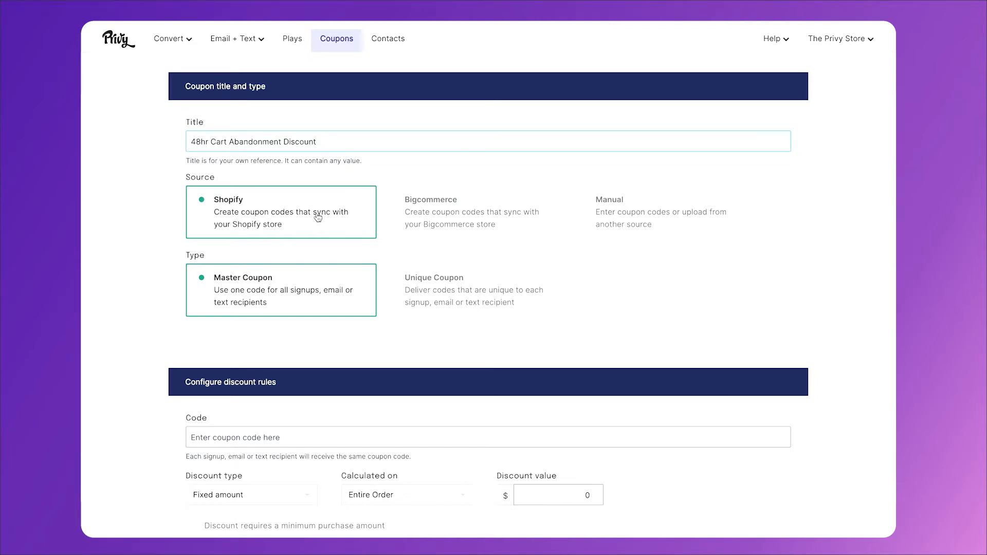
pyautogui.scroll(-3)
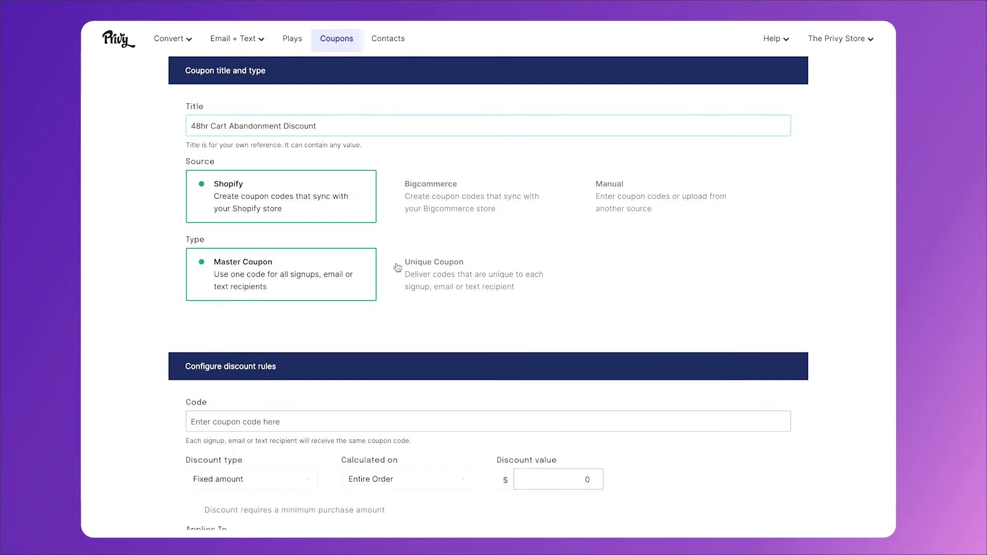
pyautogui.click(471, 274)
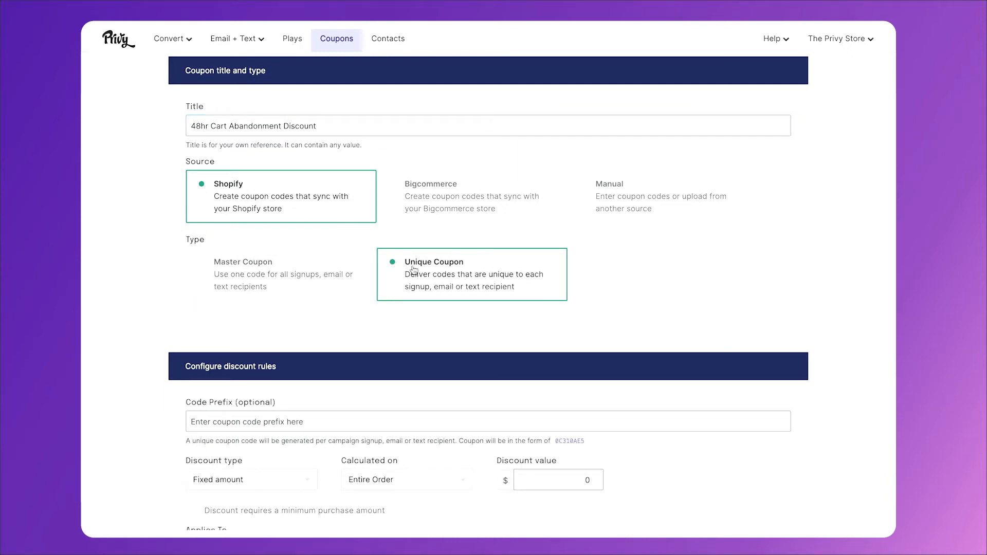
pyautogui.moveTo(313, 274)
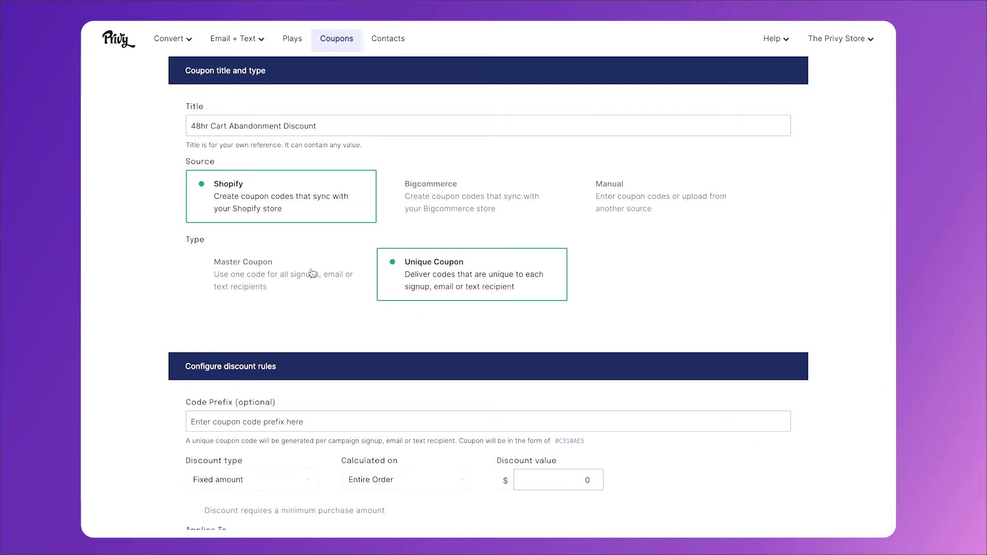
# - Give the coupon code prefix CART and a 20% percentage discount
pyautogui.scroll(-3)
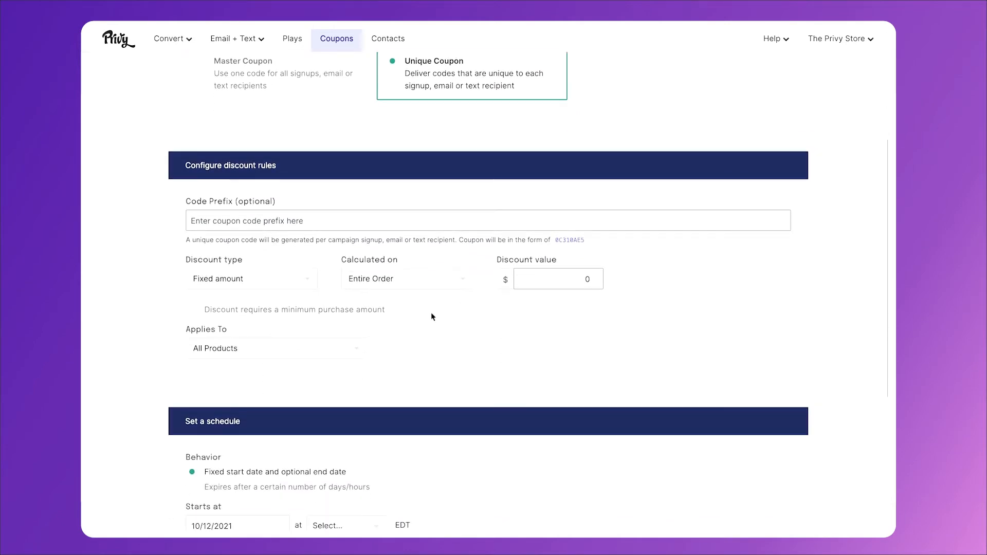
pyautogui.moveTo(418, 331)
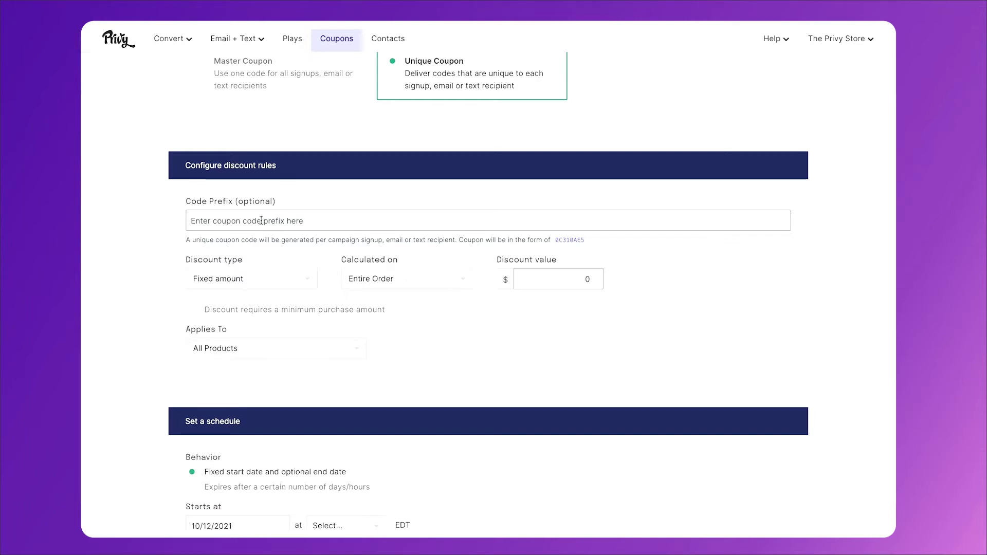
pyautogui.write('CAR')
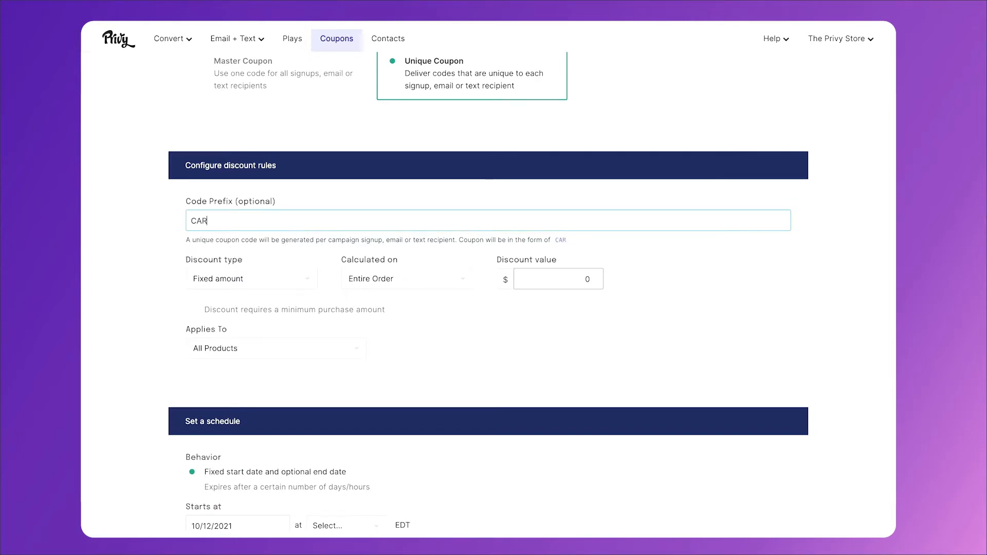
pyautogui.write('T')
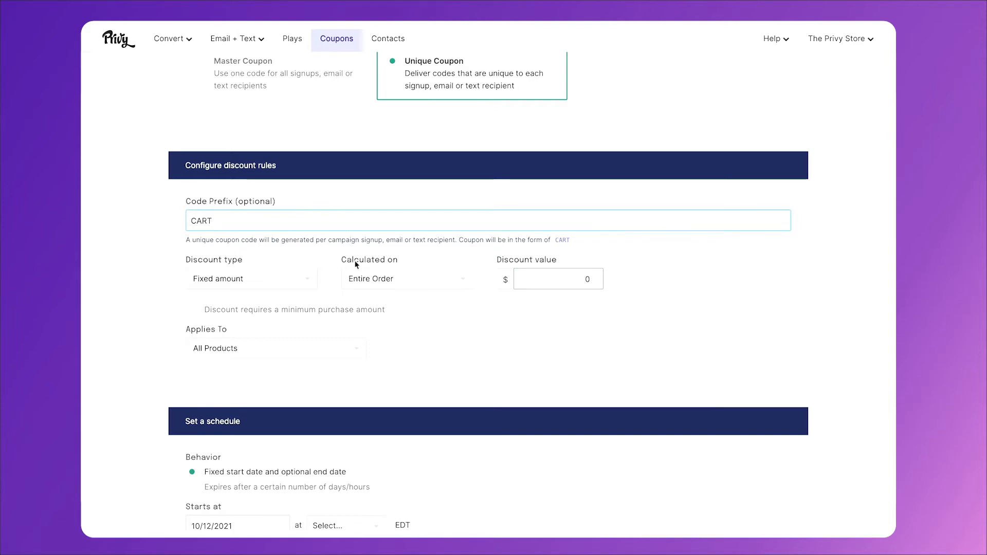
pyautogui.click(252, 278)
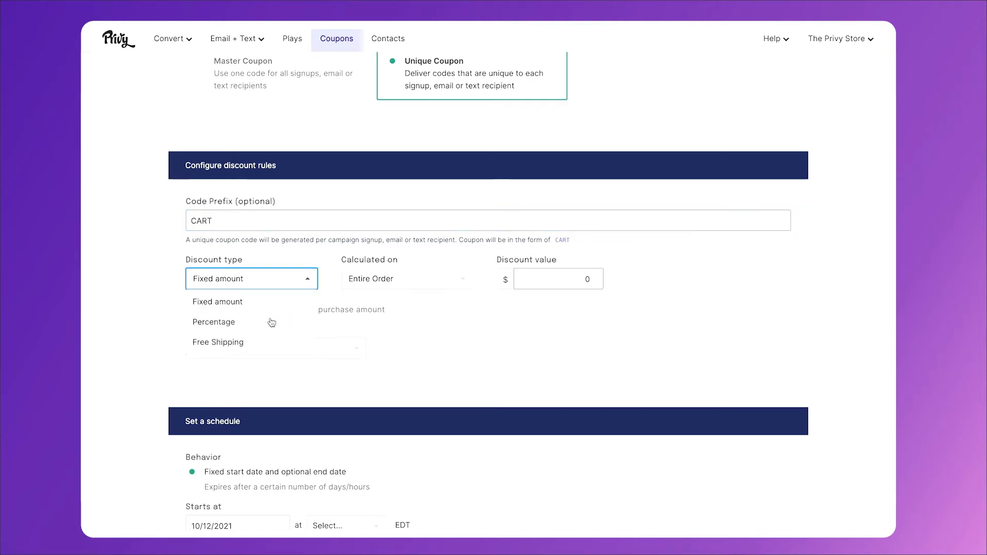
pyautogui.click(214, 322)
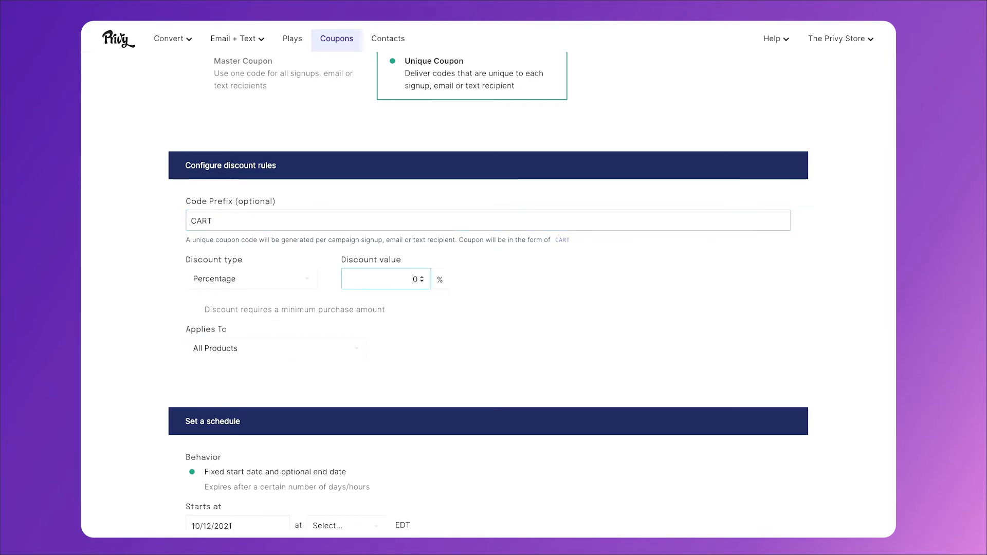
pyautogui.write('20')
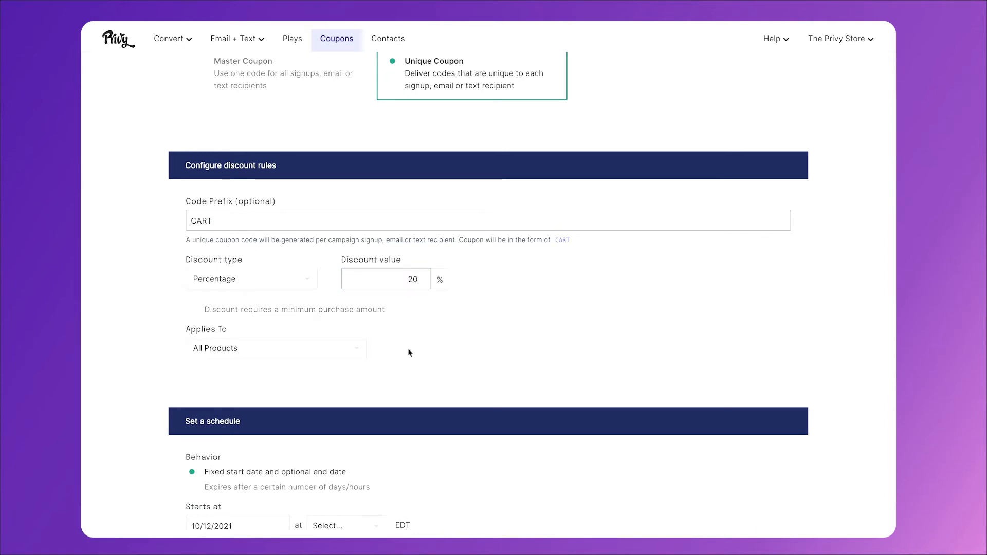
# - Make the coupon expire 3 days after signup and save it
pyautogui.scroll(-3)
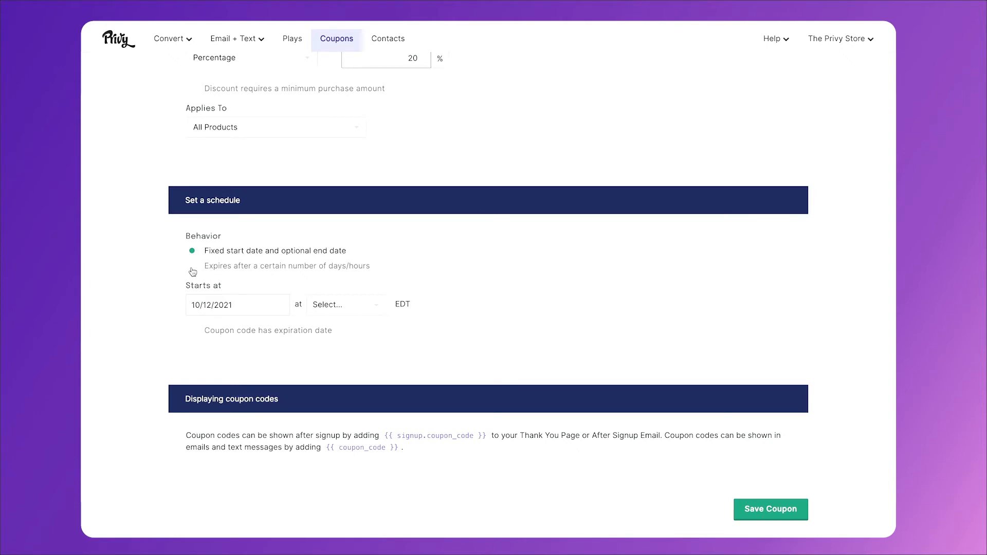
pyautogui.click(193, 266)
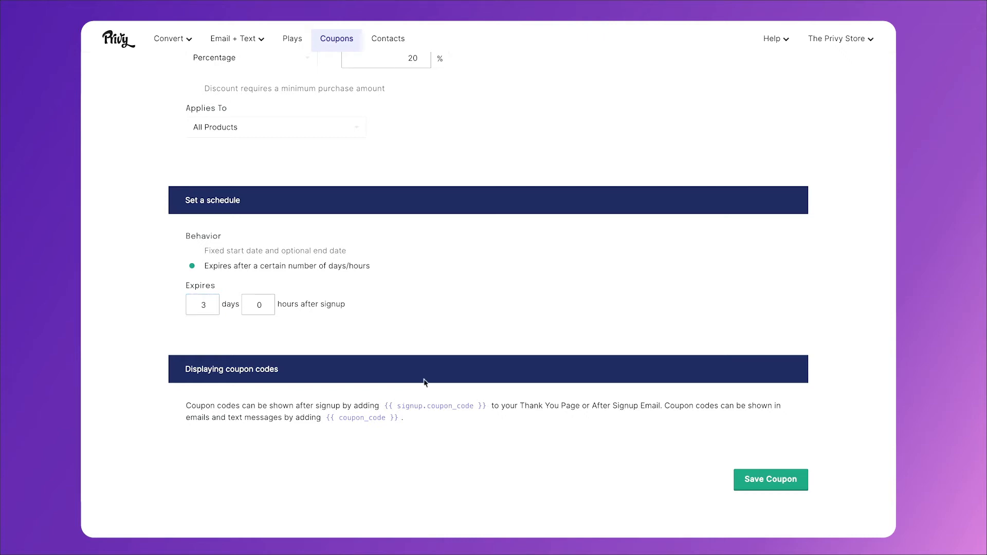
pyautogui.click(770, 480)
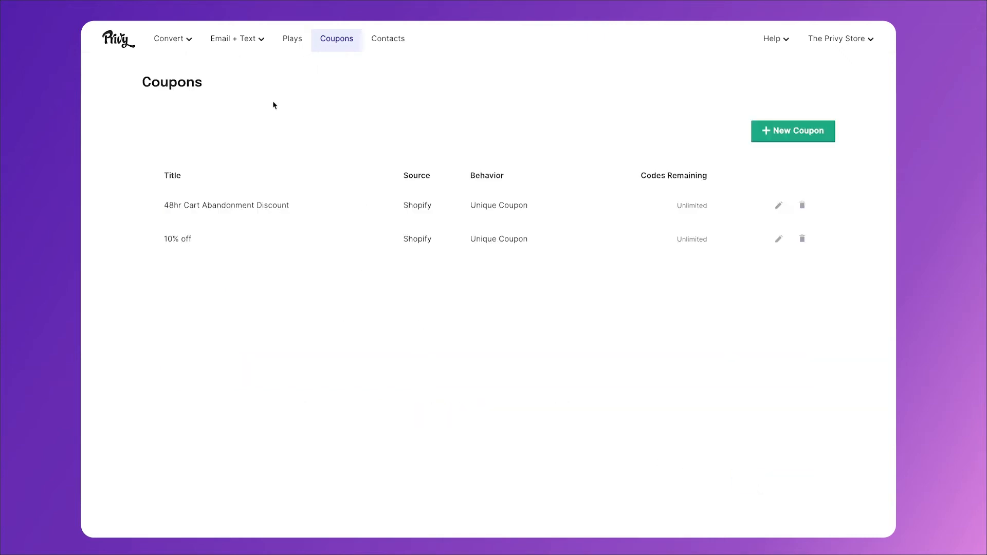
# - Reopen the abandoned cart email draft in the designer via Email + Text
pyautogui.click(233, 38)
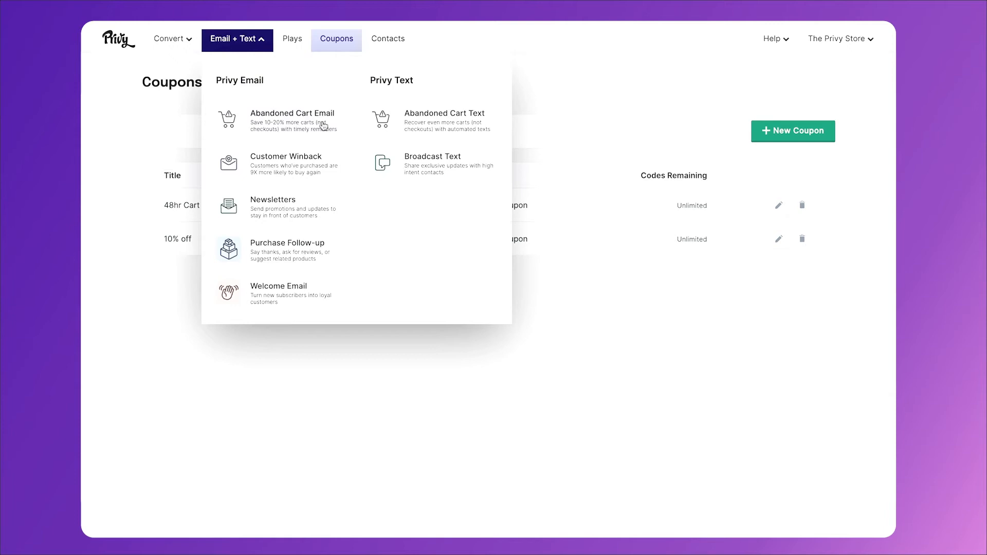
pyautogui.click(292, 120)
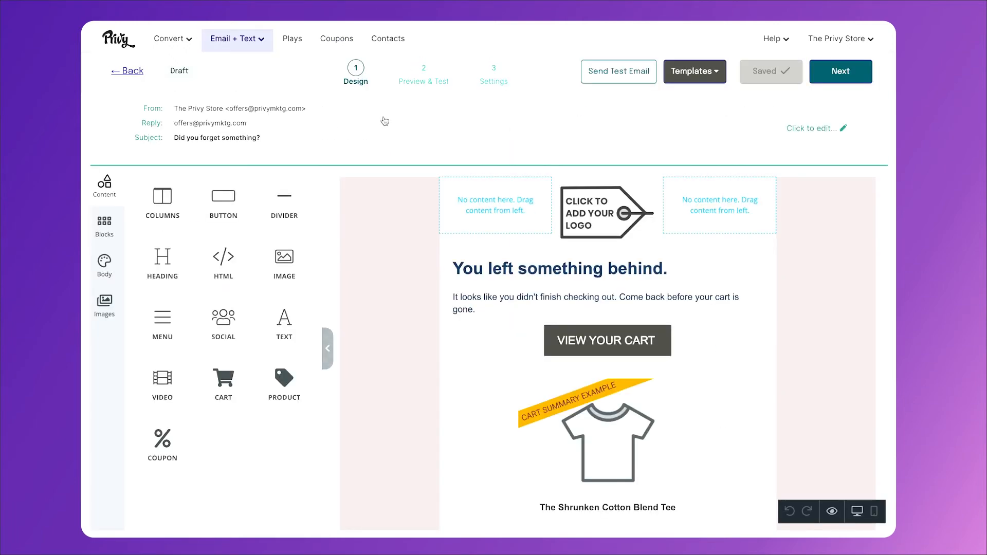
pyautogui.moveTo(797, 151)
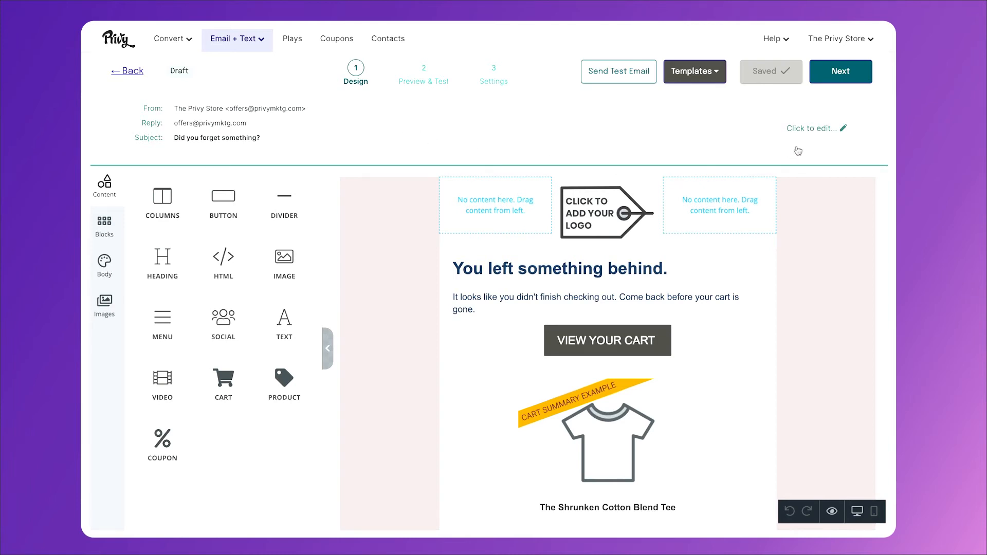
# - Set the email subject line to 'We'll hold your items for now...'
pyautogui.click(844, 128)
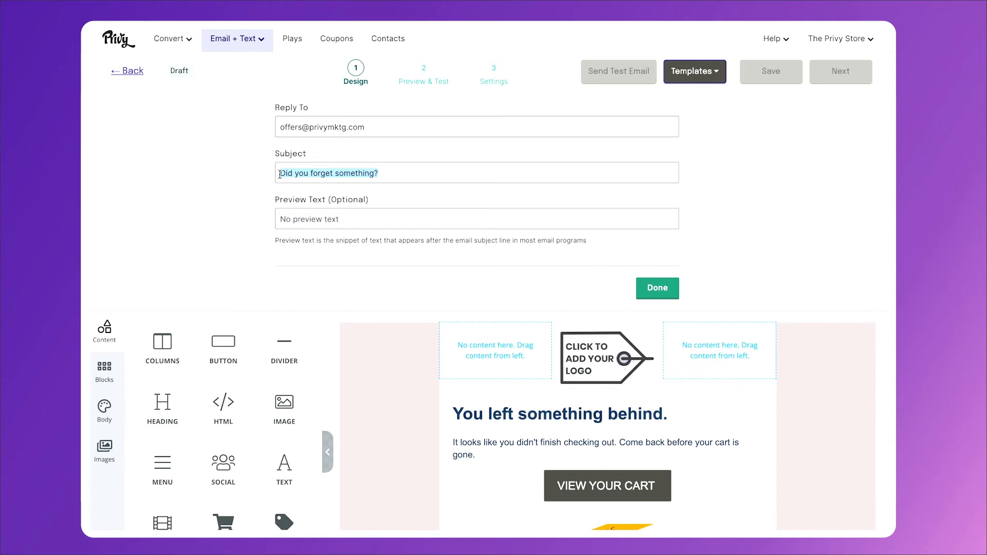
pyautogui.write("We'll hold your items for now...")
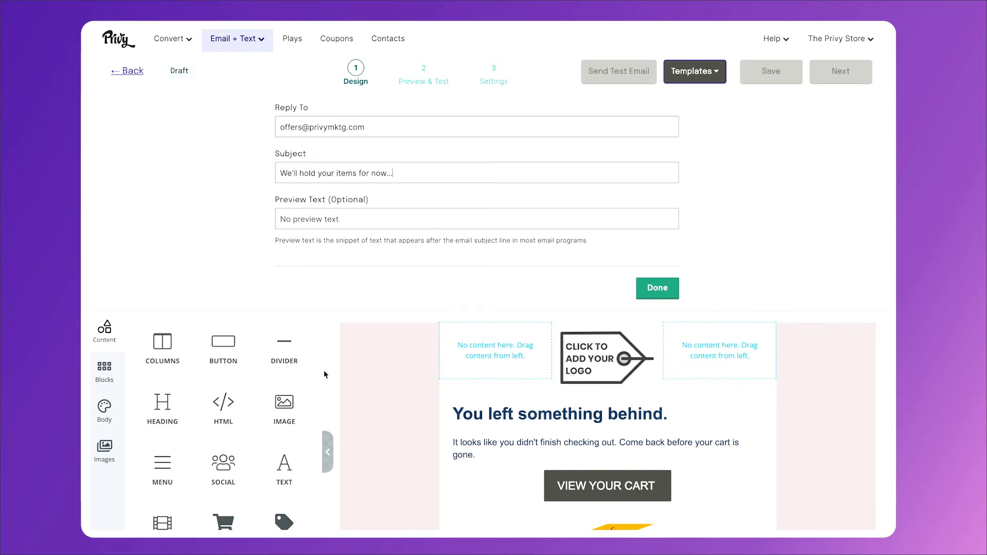
pyautogui.scroll(-3)
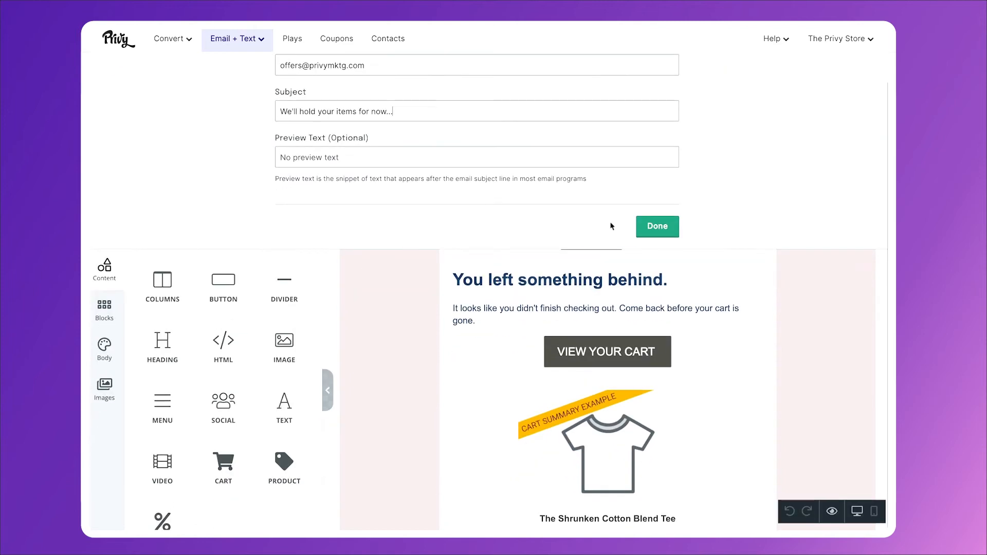
# - Add the Coupon Code merge tag below the offer and center the text block
pyautogui.click(656, 226)
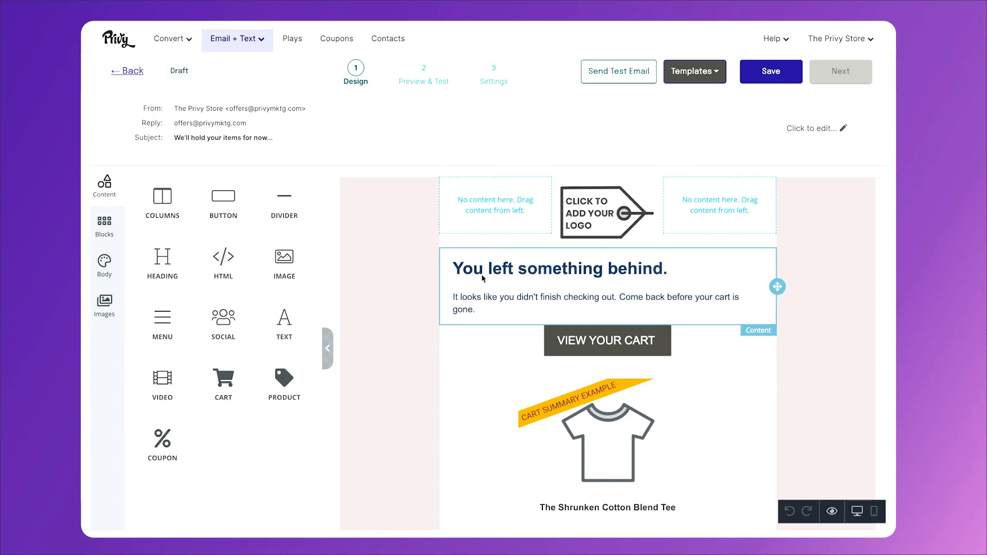
pyautogui.click(608, 300)
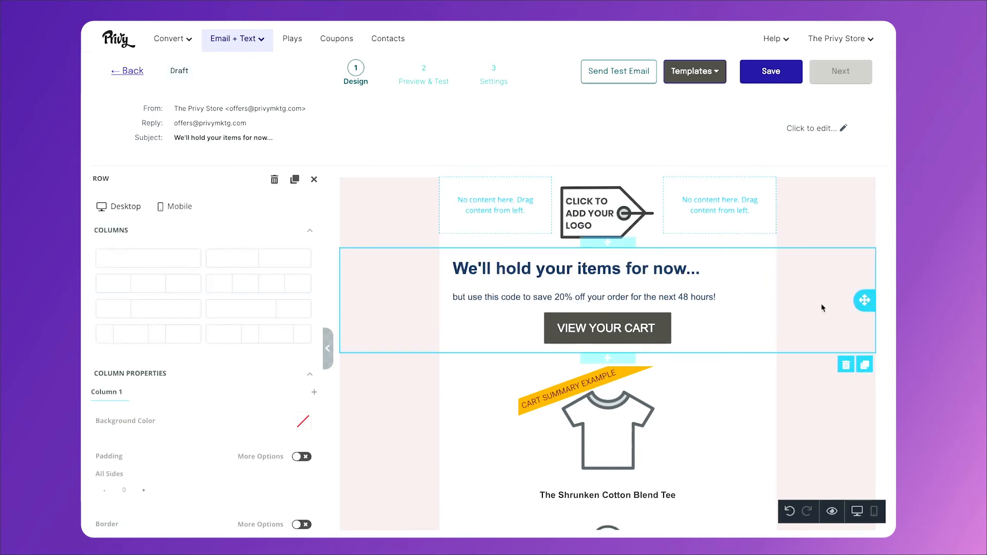
pyautogui.moveTo(771, 315)
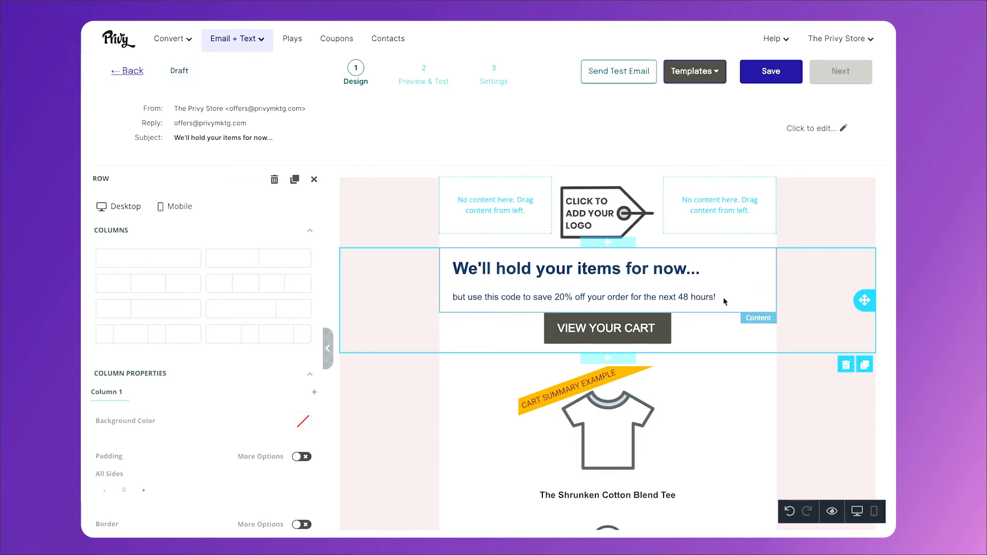
pyautogui.click(586, 298)
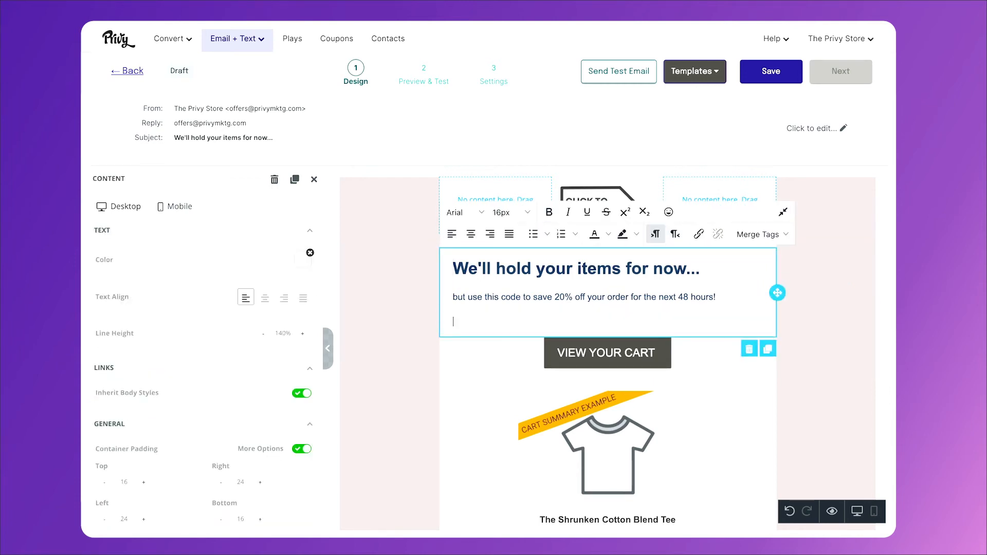
pyautogui.click(762, 234)
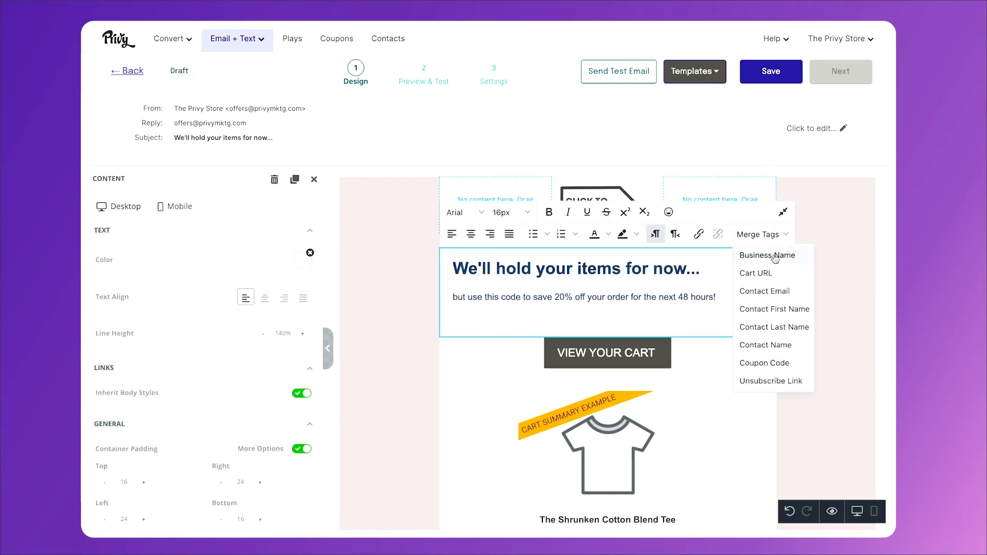
pyautogui.click(763, 363)
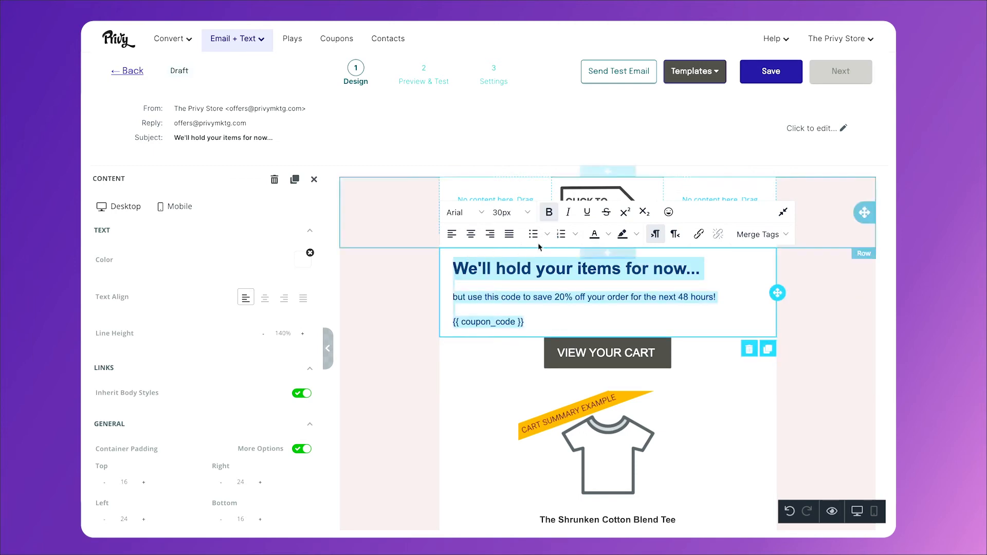
pyautogui.click(471, 233)
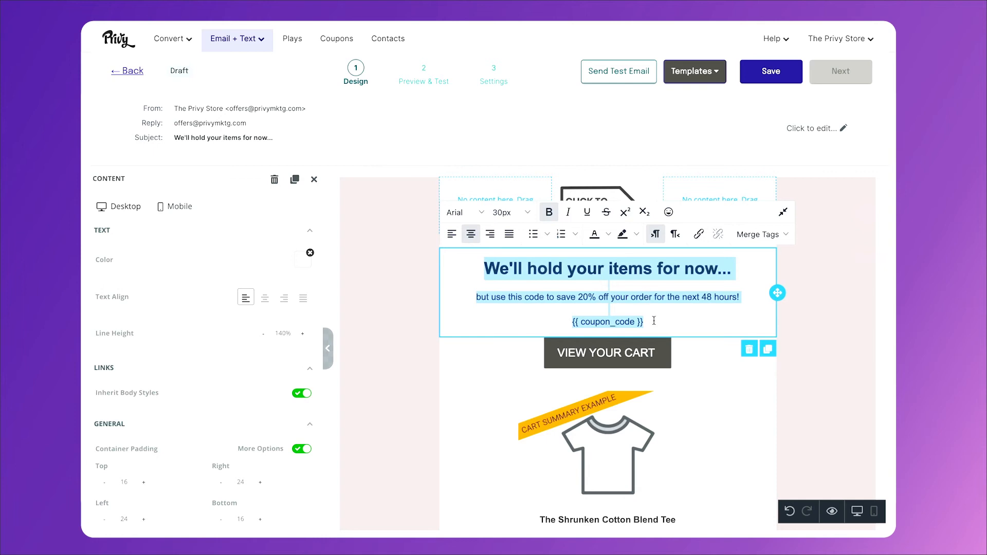
pyautogui.click(502, 212)
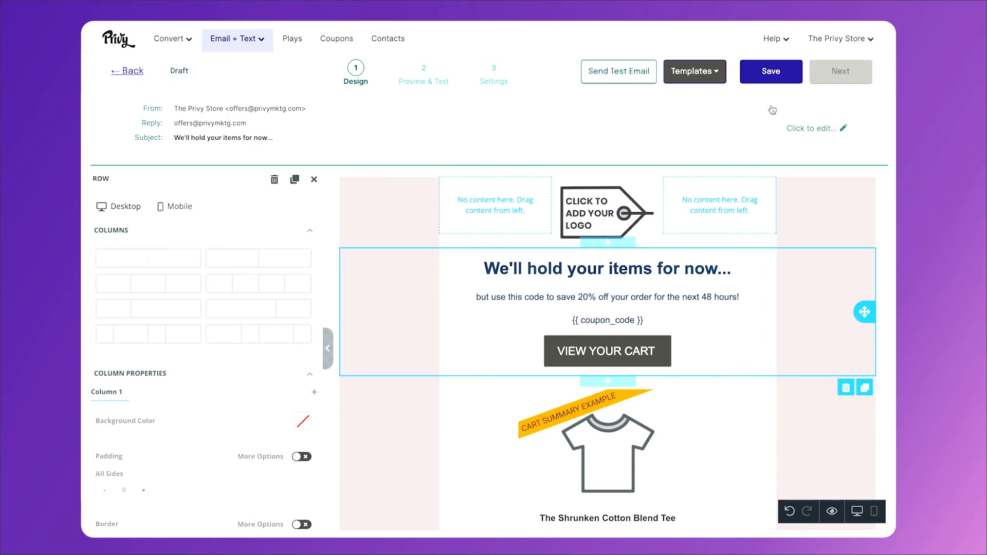
# - Save the email design and advance through preview to Settings
pyautogui.click(770, 71)
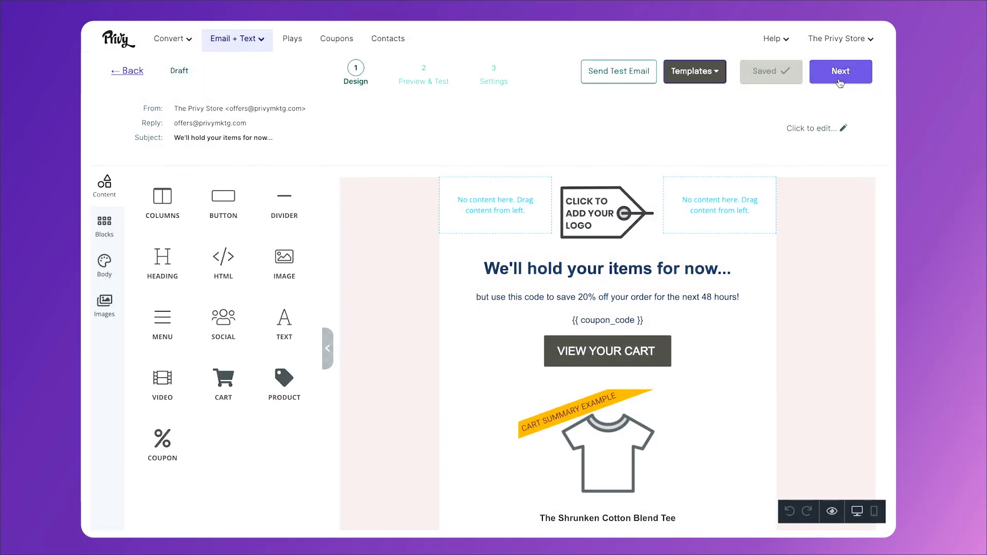
pyautogui.click(840, 71)
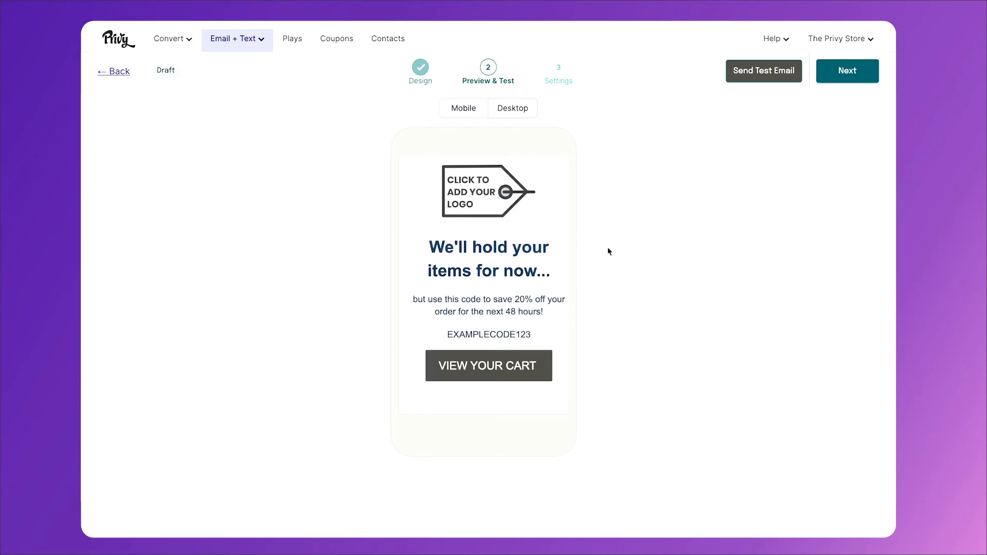
pyautogui.moveTo(848, 71)
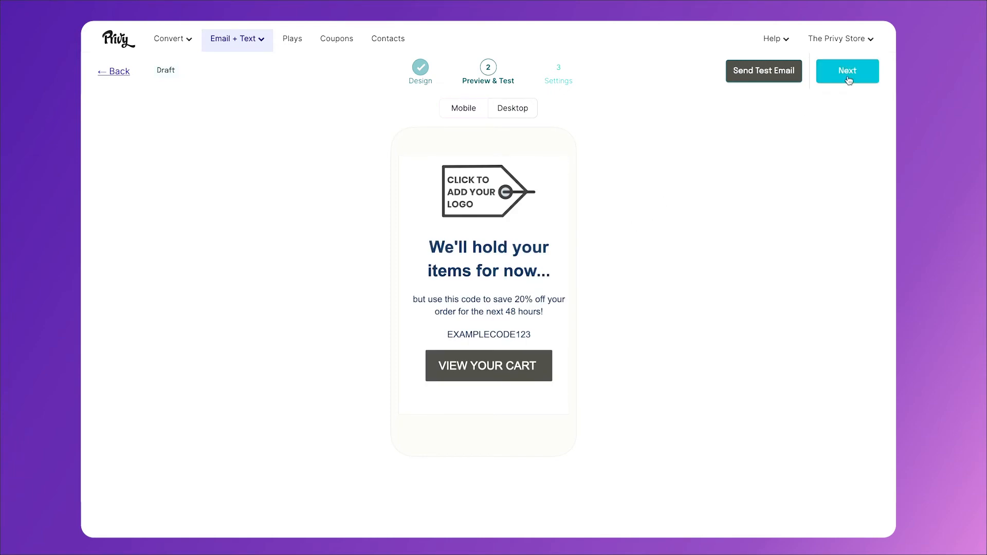
pyautogui.click(847, 71)
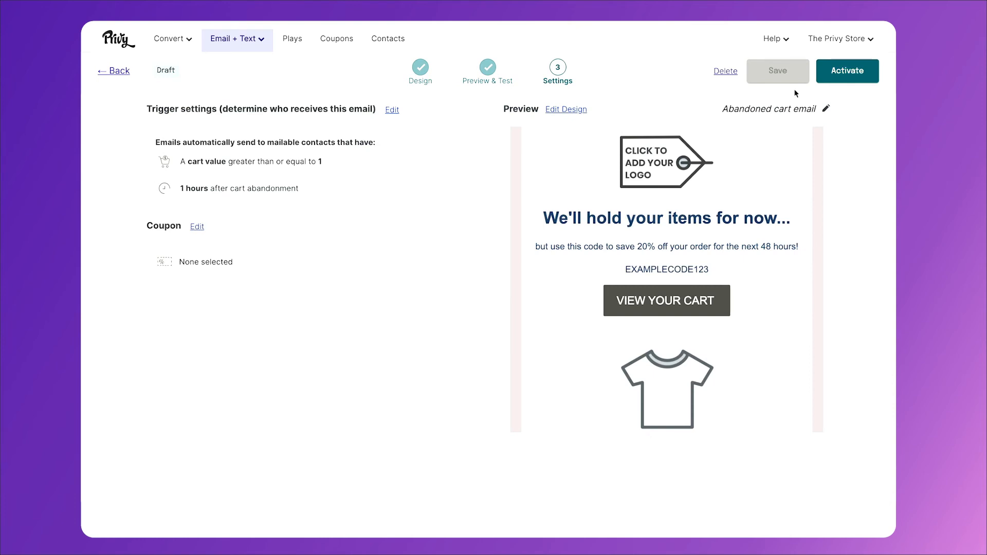
pyautogui.moveTo(416, 134)
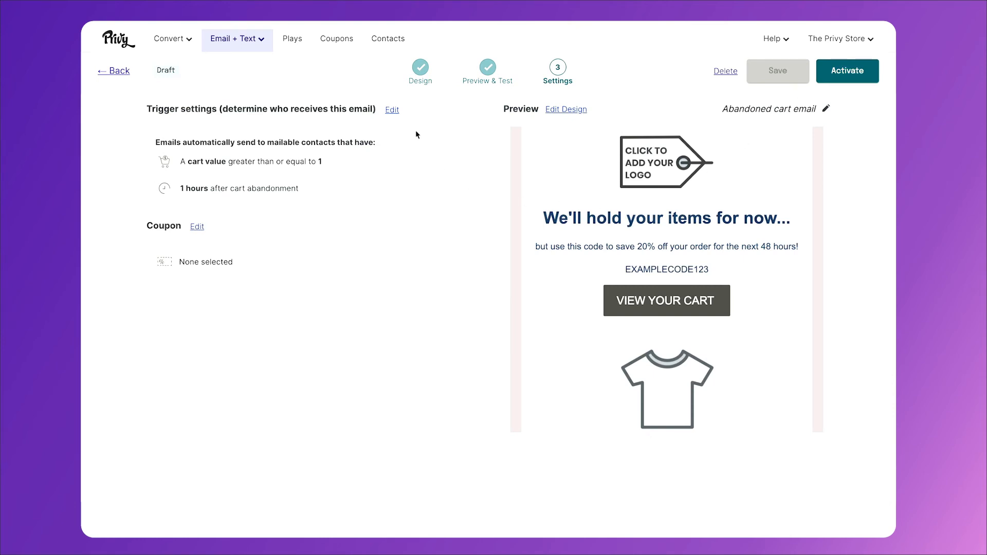
# - Set a 1-day delay, attach the 48hr Cart Abandonment Discount coupon, and save
pyautogui.click(391, 109)
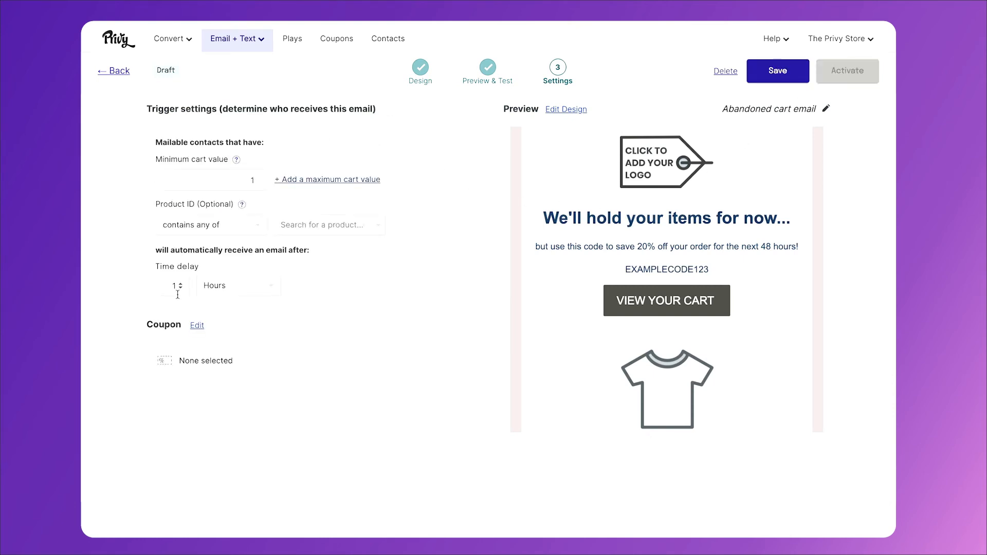
pyautogui.click(238, 286)
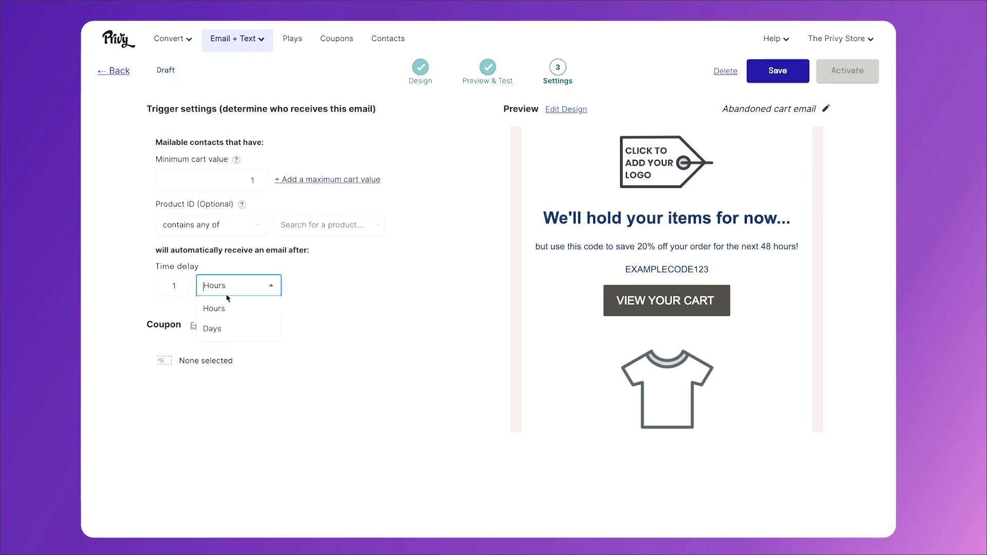
pyautogui.click(213, 329)
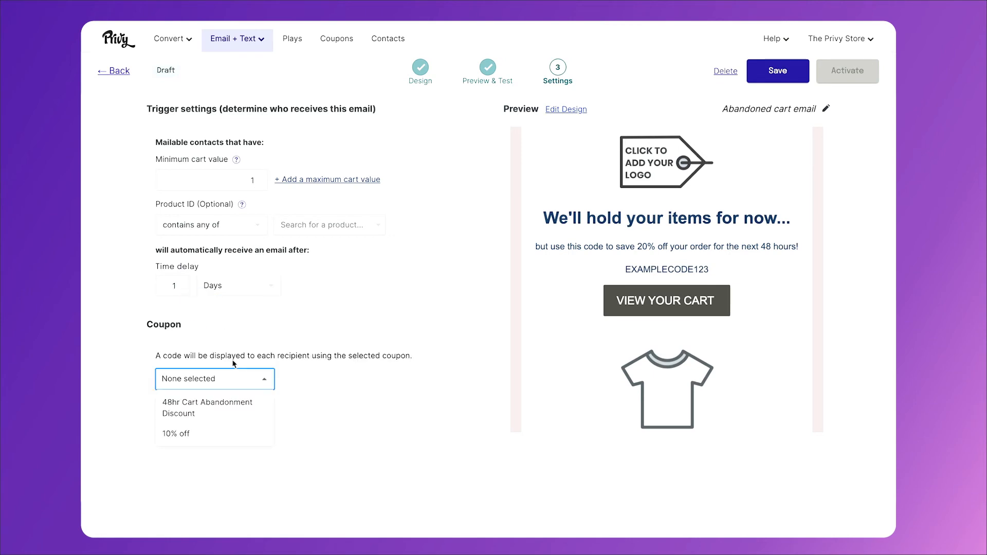
pyautogui.click(207, 408)
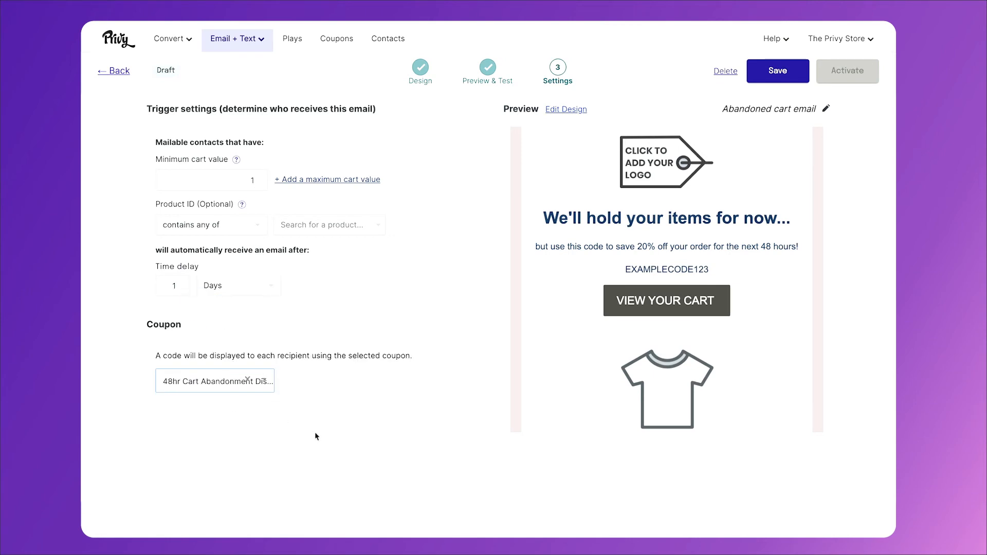
pyautogui.click(777, 70)
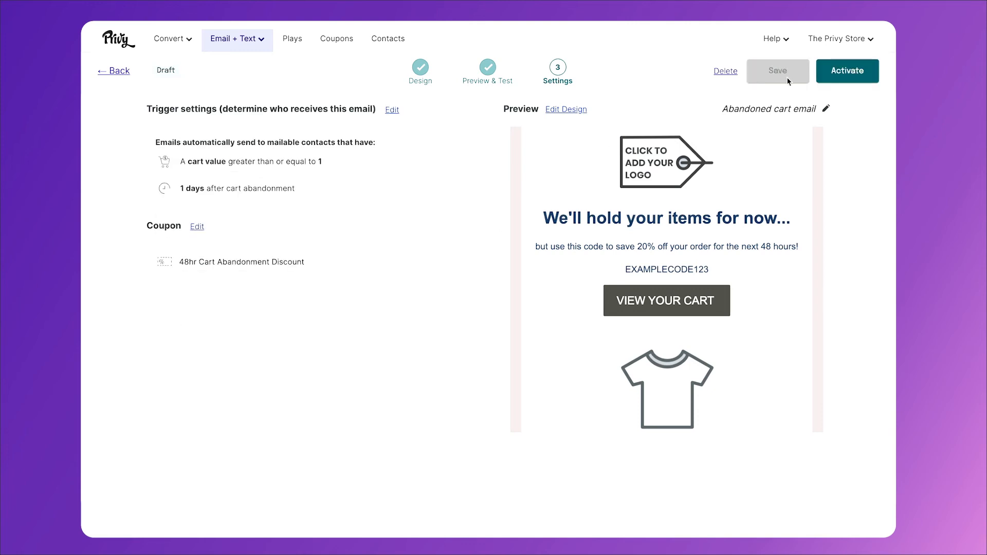
pyautogui.moveTo(640, 72)
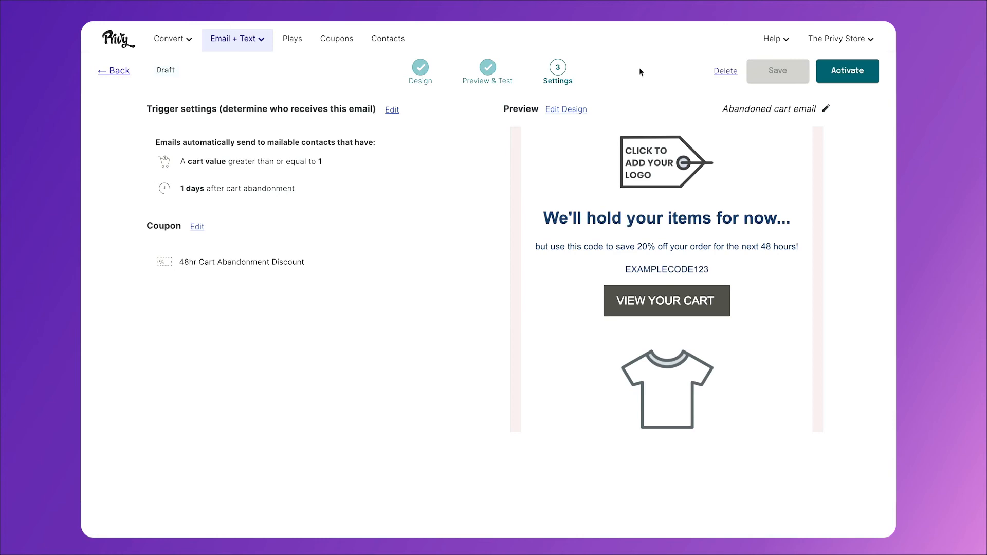
# - Reopen the 'Did you forget something?' draft from the Abandoned Cart Email list
pyautogui.click(237, 38)
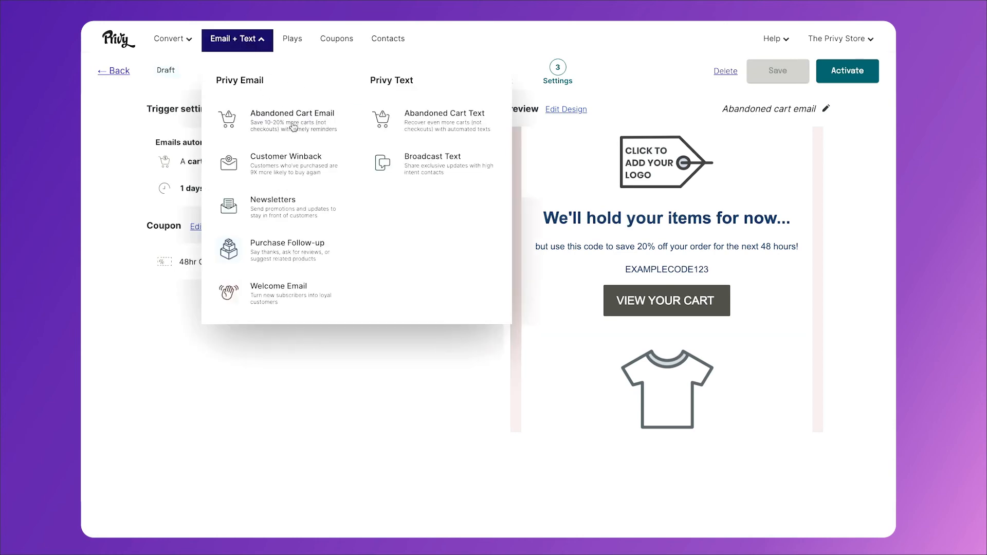
pyautogui.click(292, 120)
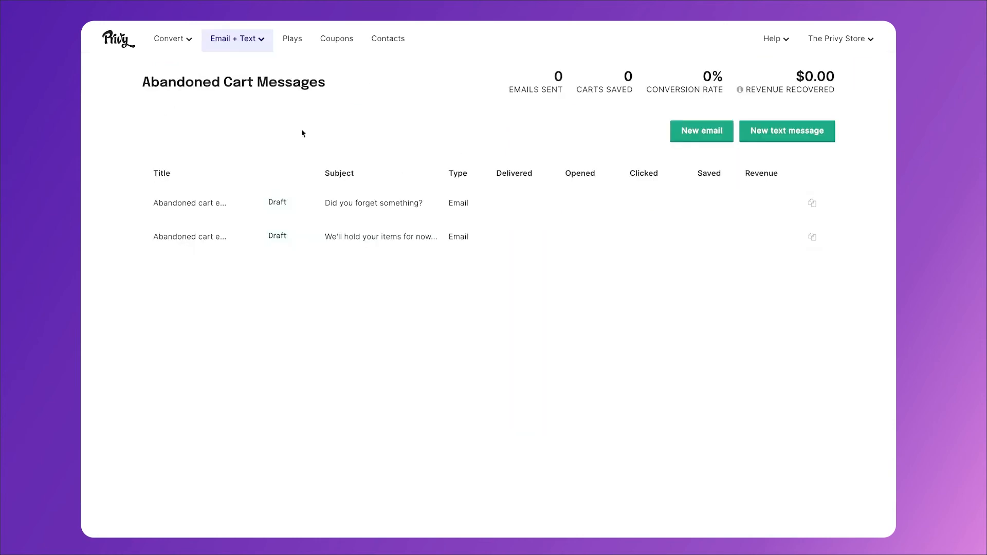
pyautogui.moveTo(334, 323)
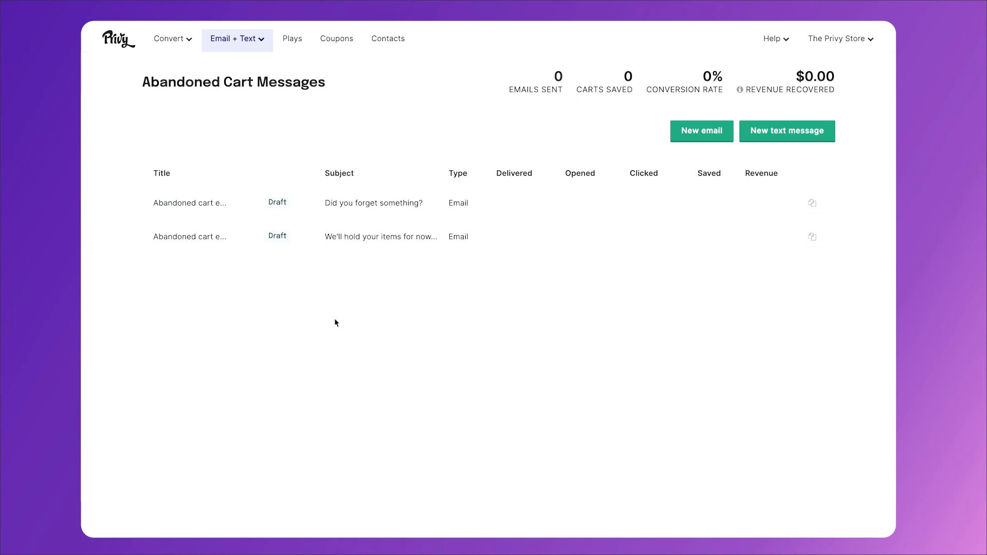
pyautogui.click(189, 203)
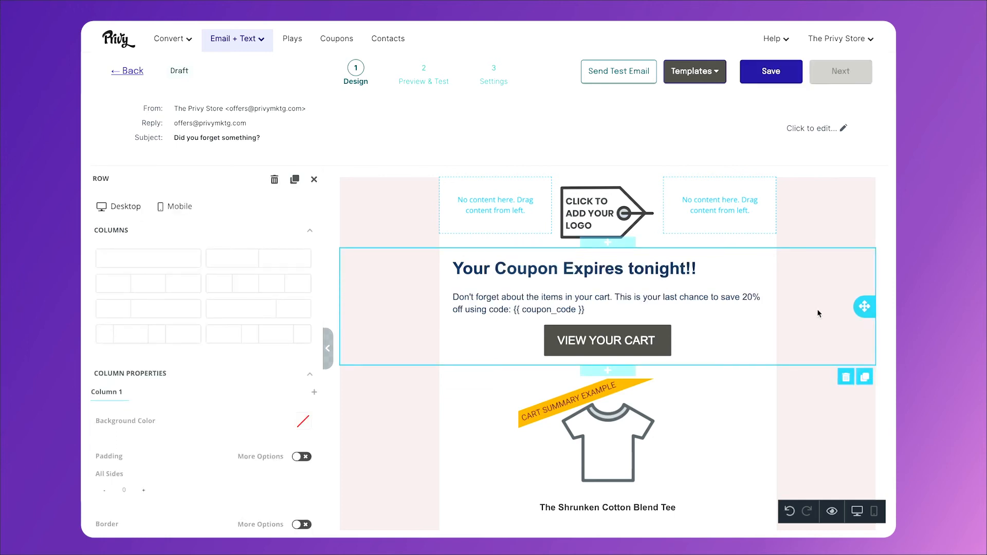
pyautogui.moveTo(812, 312)
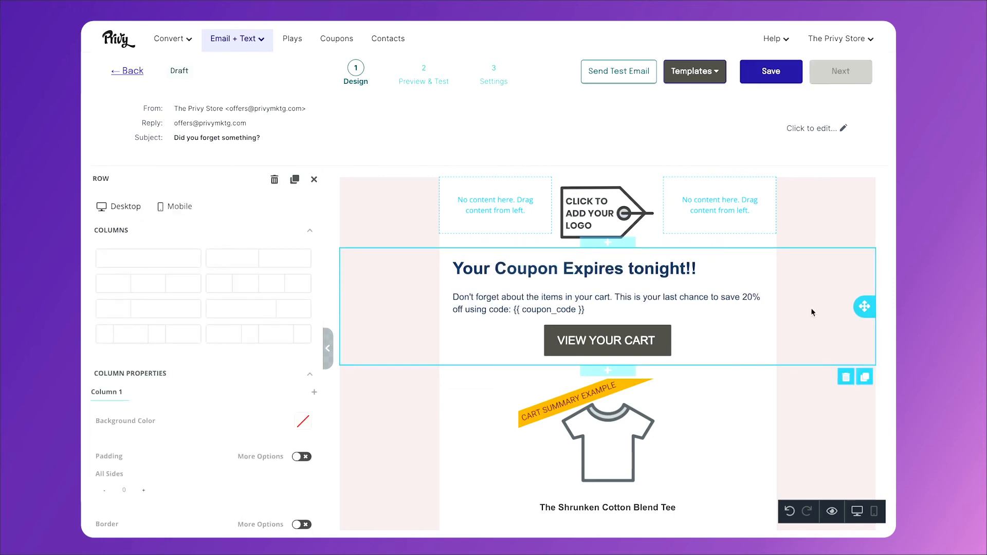
pyautogui.moveTo(783, 297)
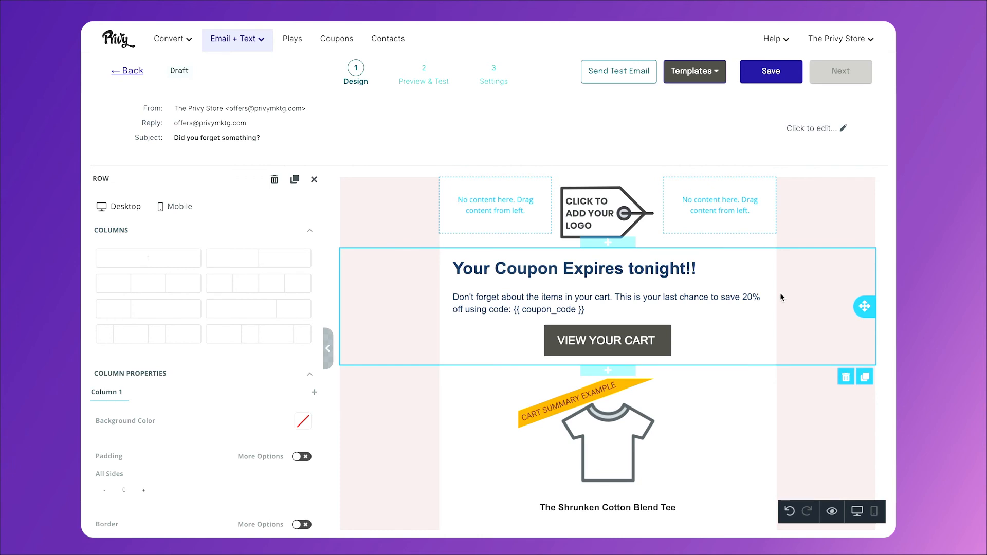
pyautogui.moveTo(629, 309)
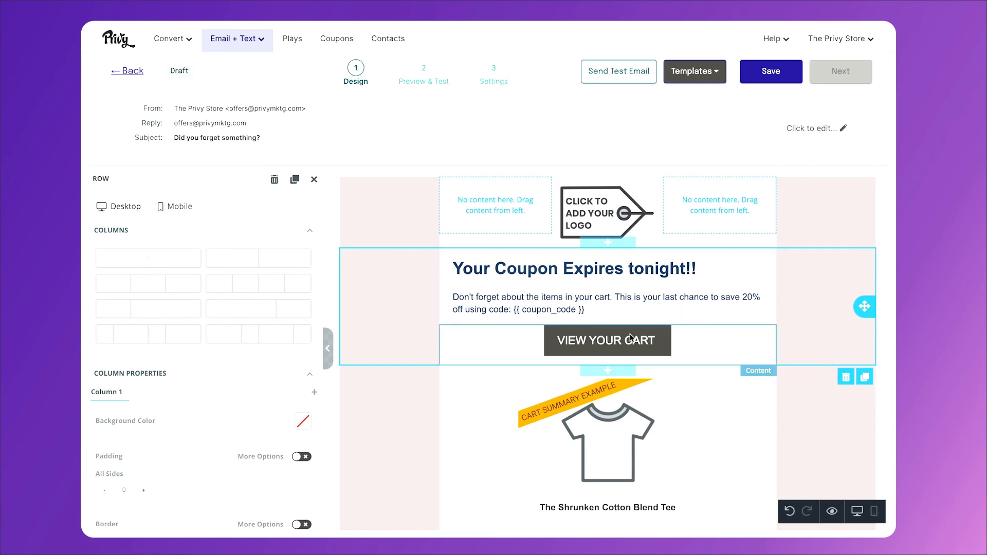
# - Advance the coupon-expiry draft past the placeholder image warning and preview to Settings
pyautogui.scroll(-3)
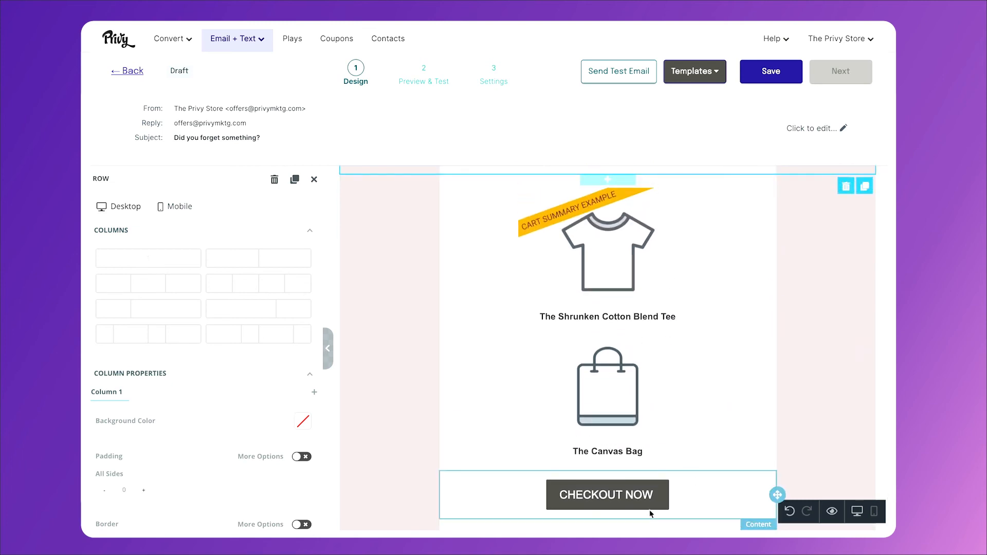
pyautogui.scroll(3)
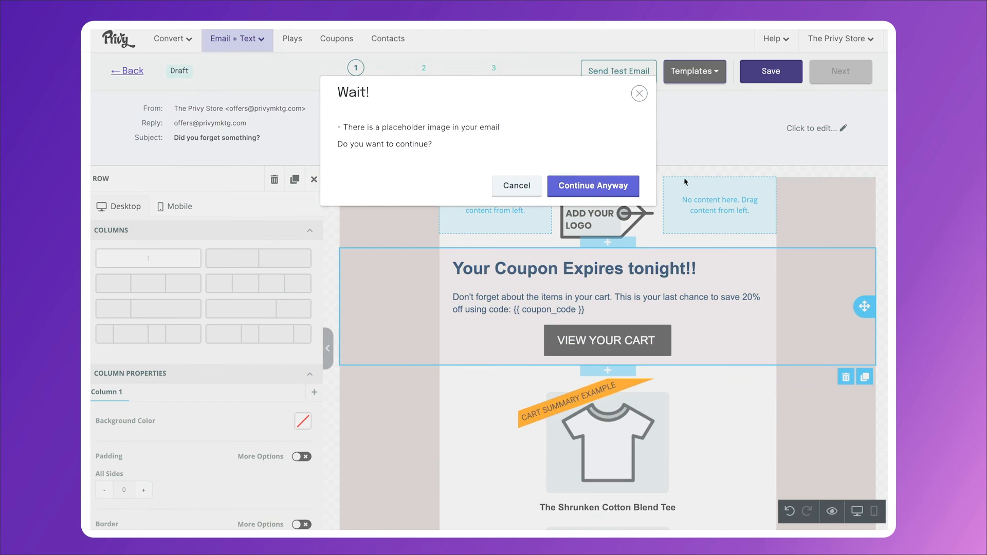
pyautogui.click(592, 186)
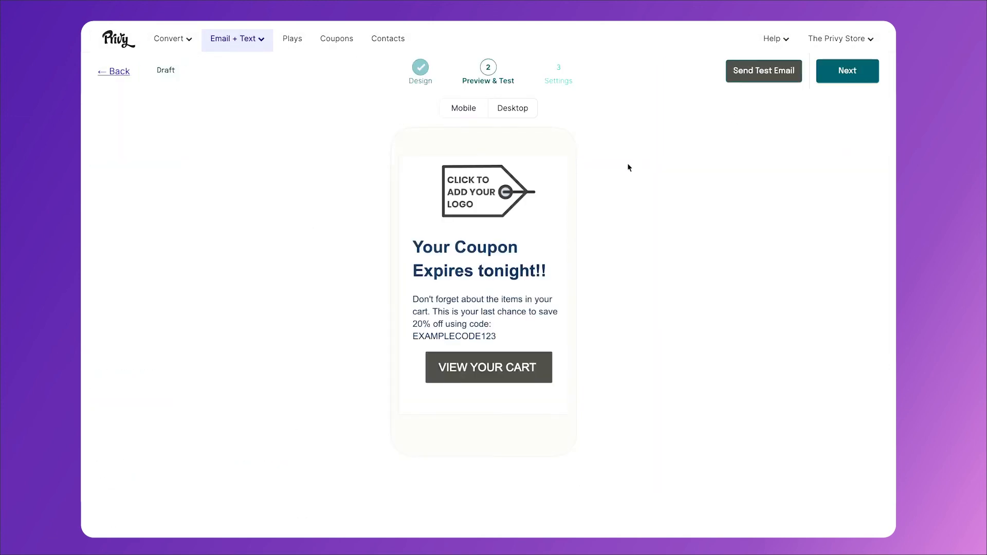
pyautogui.click(847, 71)
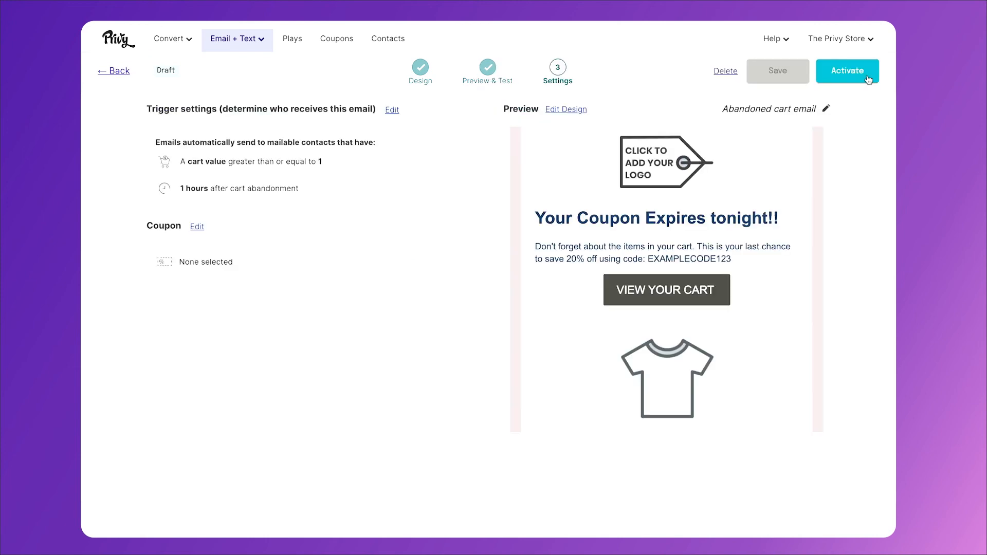
pyautogui.moveTo(392, 117)
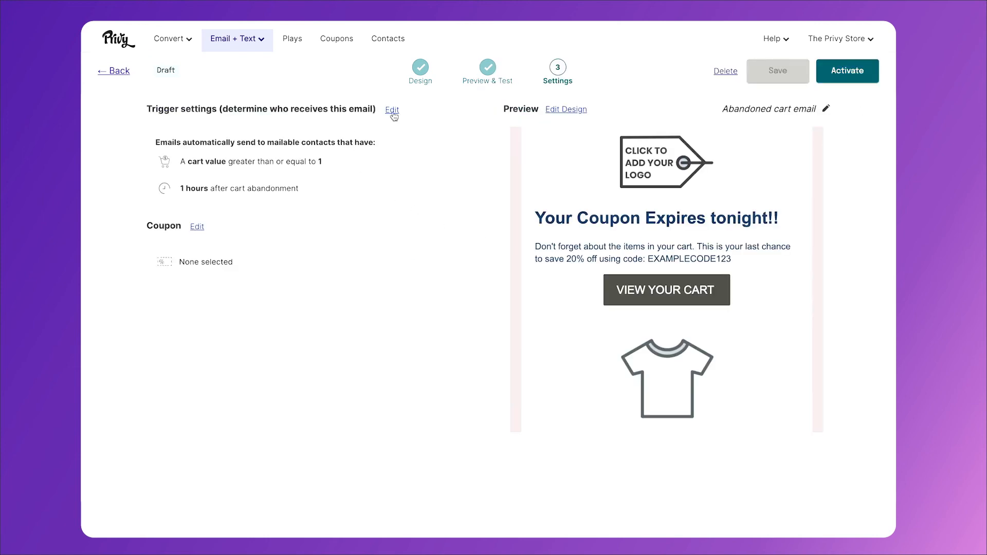
# - Set a 2-day trigger delay, attach the 48hr Cart Abandonment Discount coupon, and save
pyautogui.click(392, 109)
pyautogui.write('4')
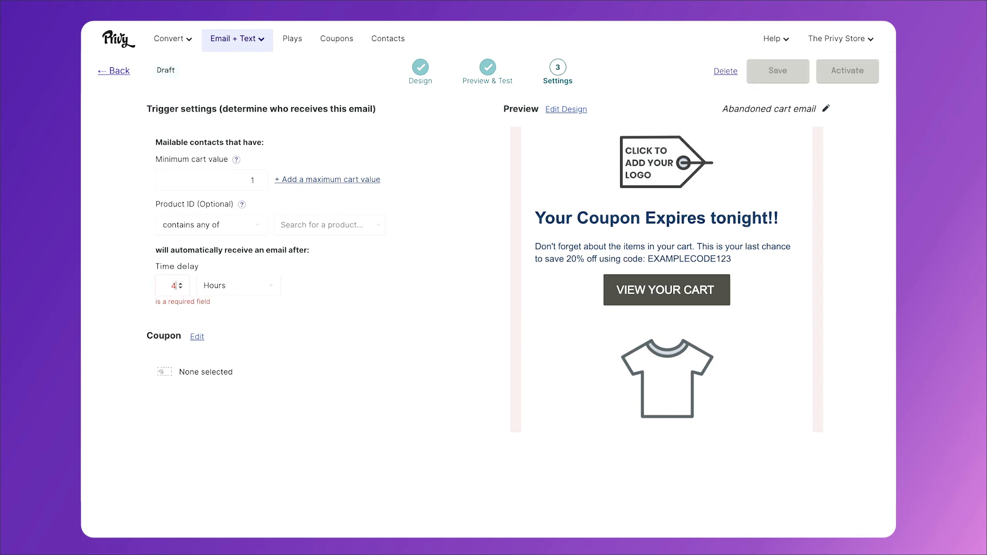
pyautogui.click(238, 285)
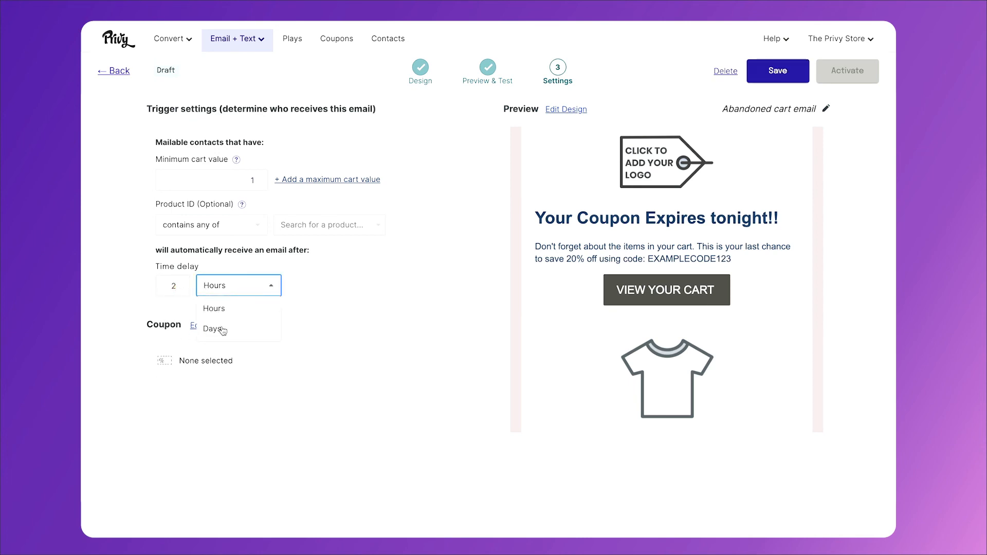
pyautogui.click(222, 329)
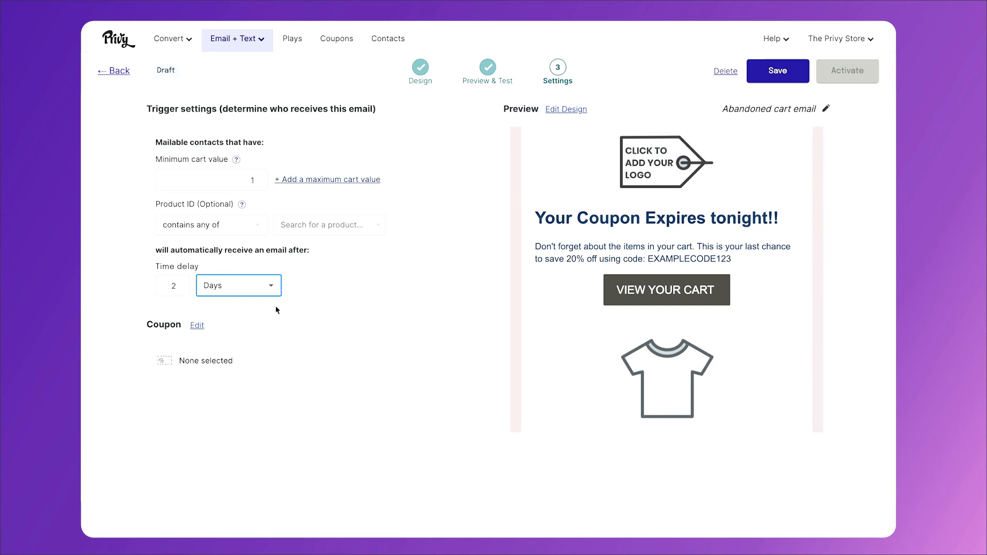
pyautogui.moveTo(339, 340)
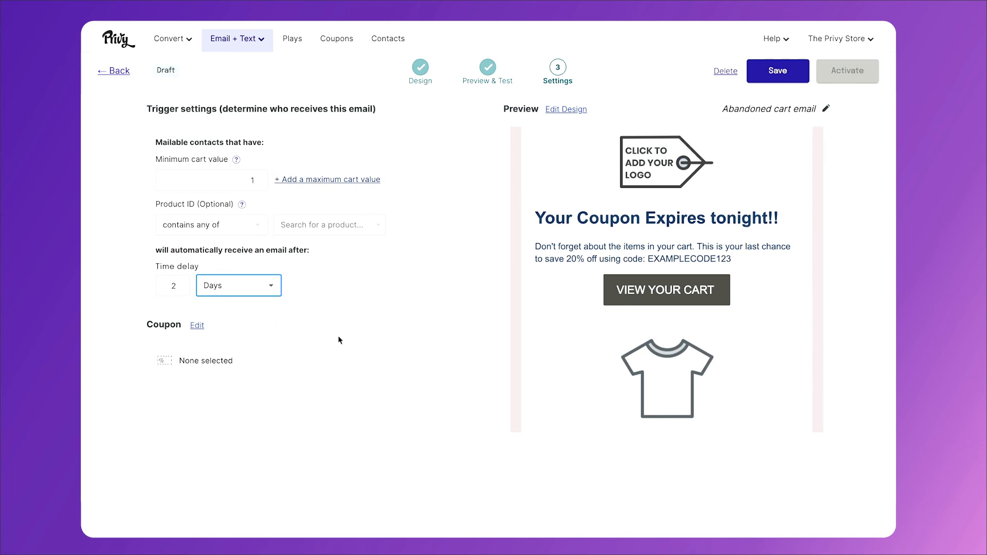
pyautogui.click(214, 379)
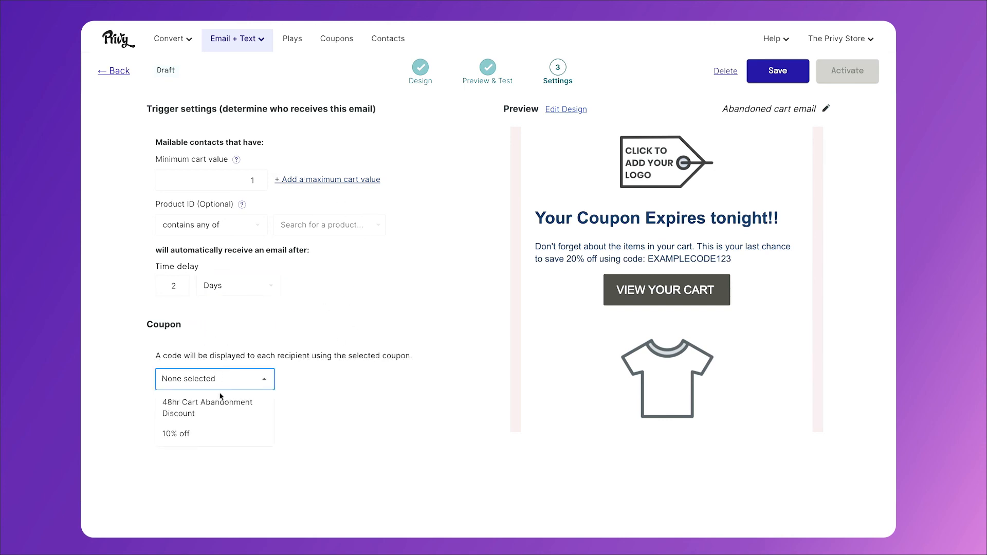
pyautogui.click(207, 408)
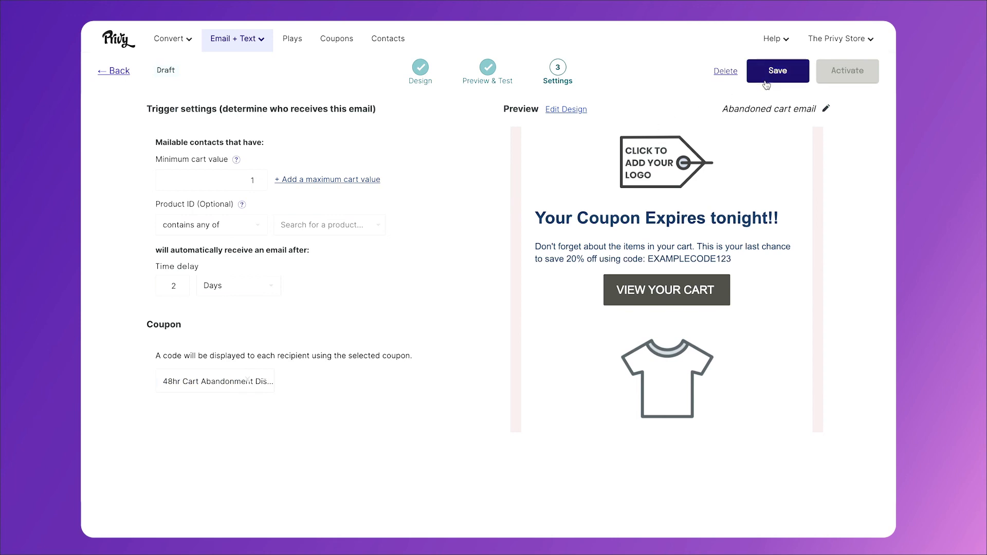
pyautogui.click(778, 70)
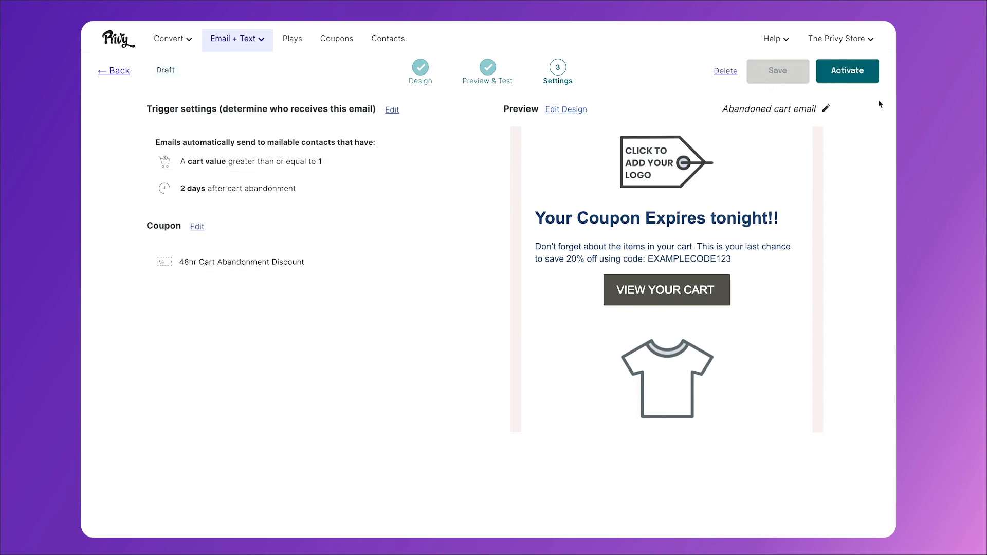